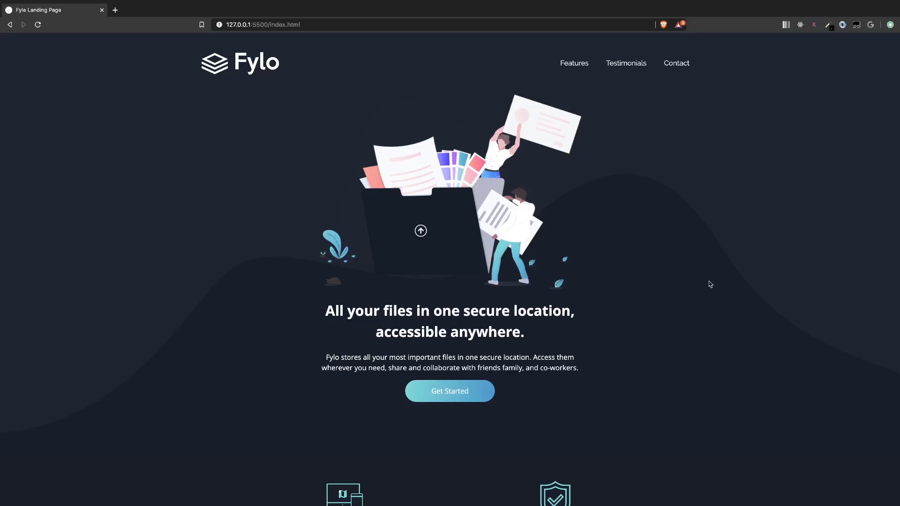
# Preview the Fylo page at iPhone X width in DevTools, then switch back to desktop width
pyautogui.scroll(-3)
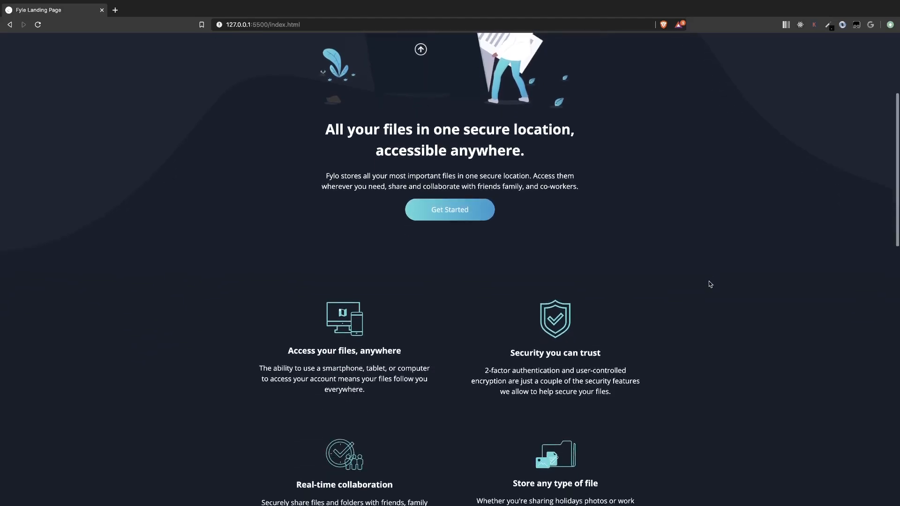
pyautogui.scroll(-3)
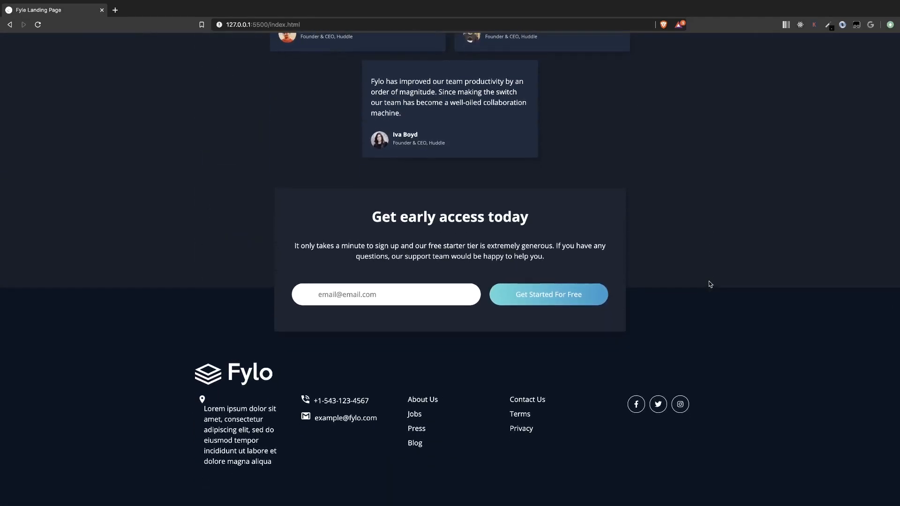
pyautogui.scroll(3)
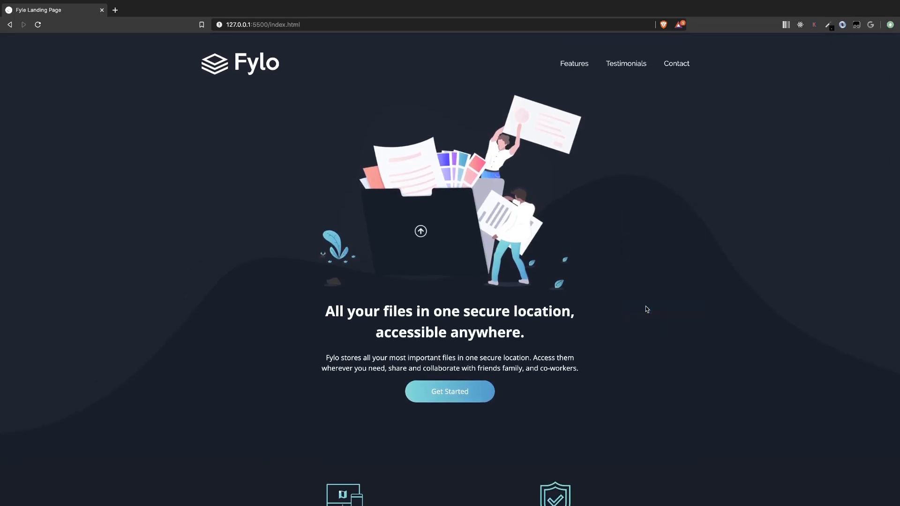
pyautogui.press('F12')
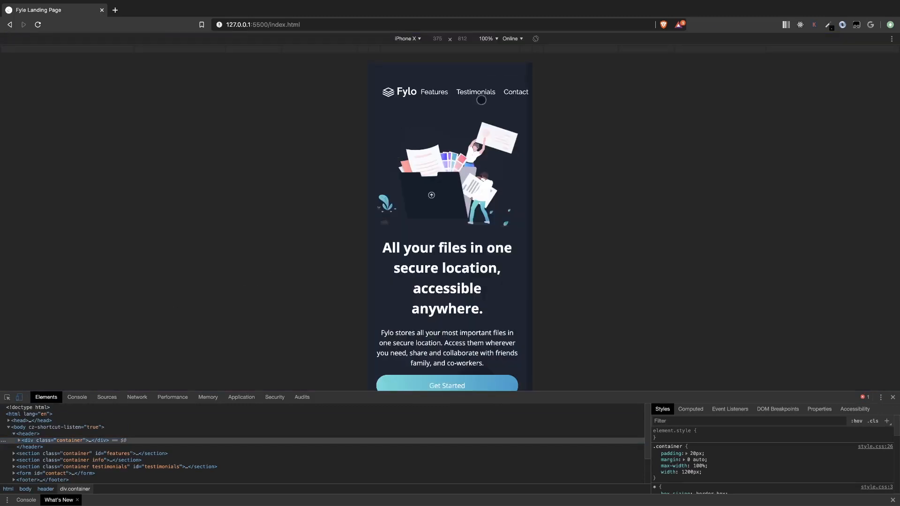
pyautogui.moveTo(502, 90)
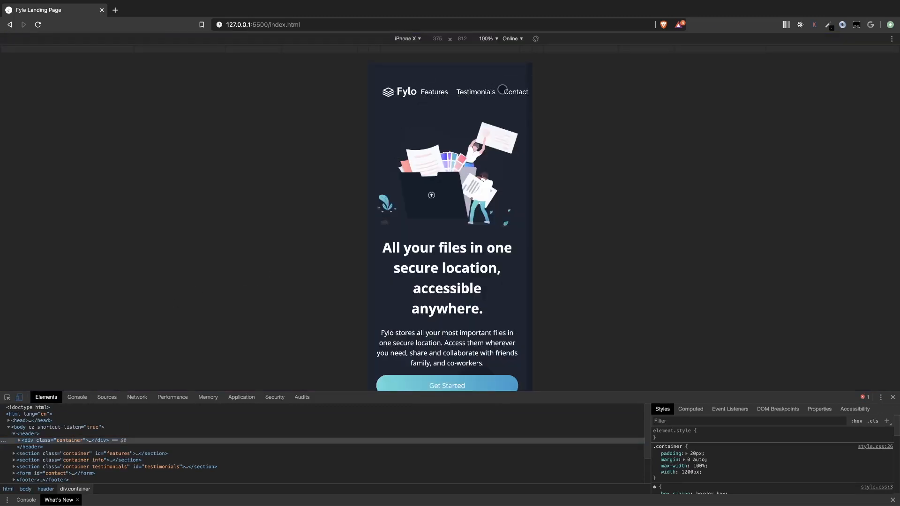
pyautogui.moveTo(7, 398)
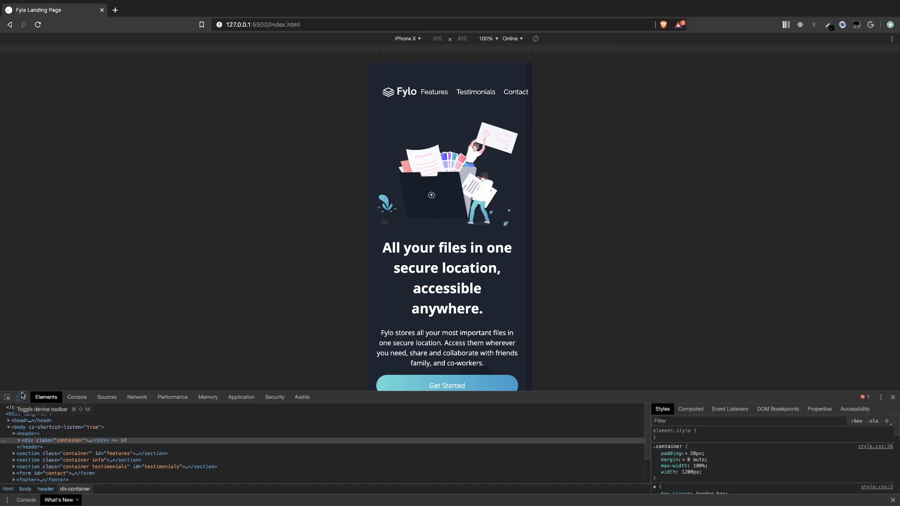
pyautogui.click(18, 397)
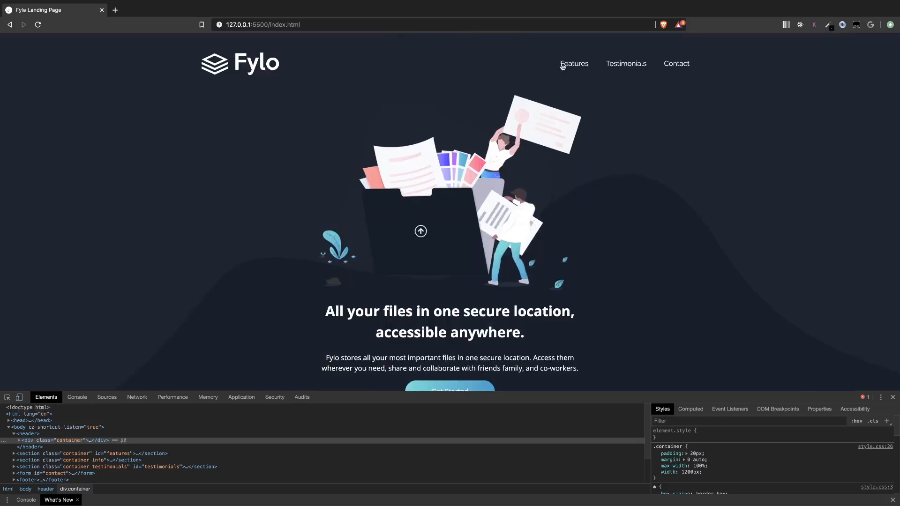
pyautogui.moveTo(643, 181)
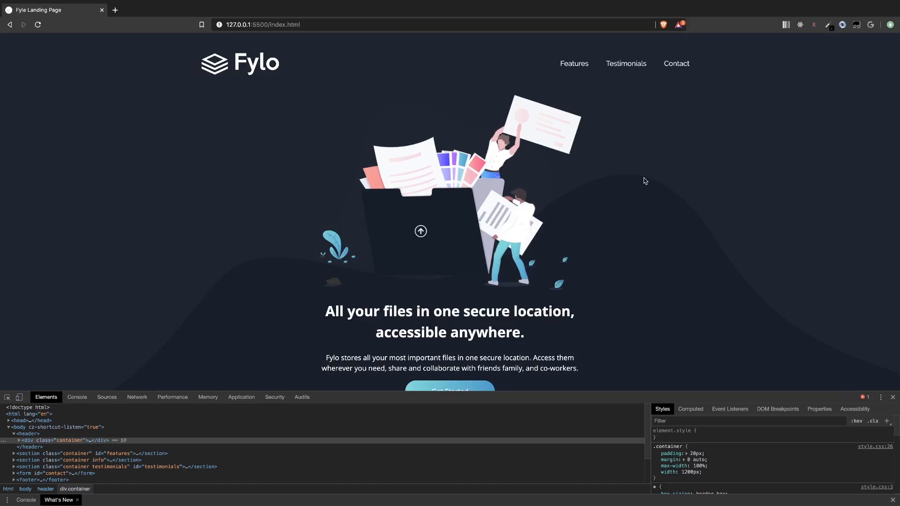
pyautogui.moveTo(399, 72)
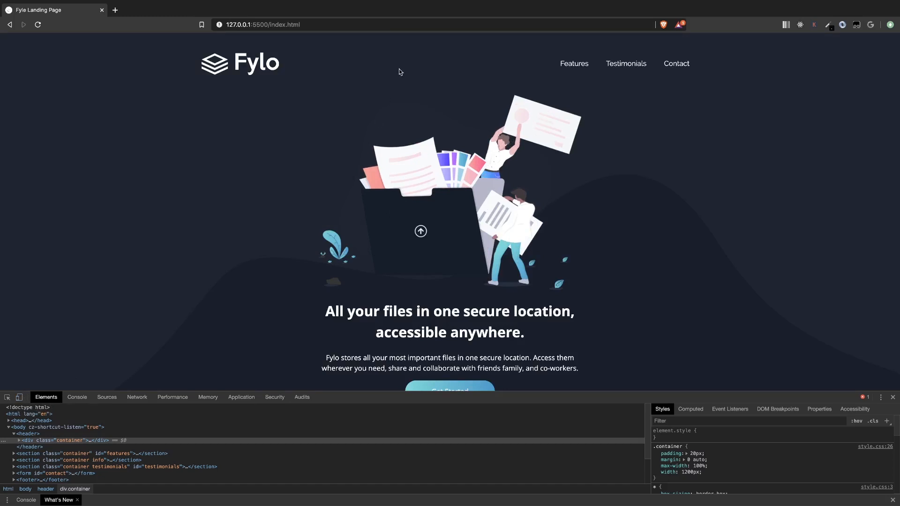
pyautogui.moveTo(409, 101)
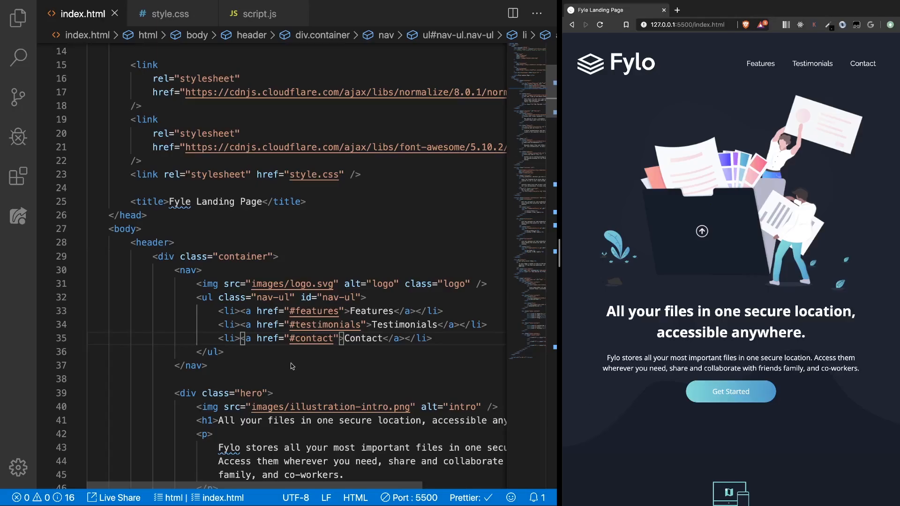
pyautogui.click(189, 366)
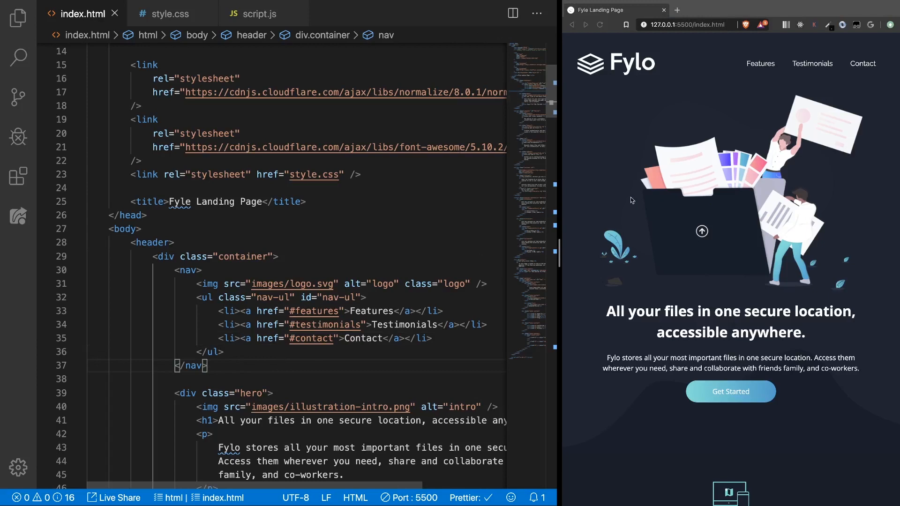
pyautogui.click(169, 13)
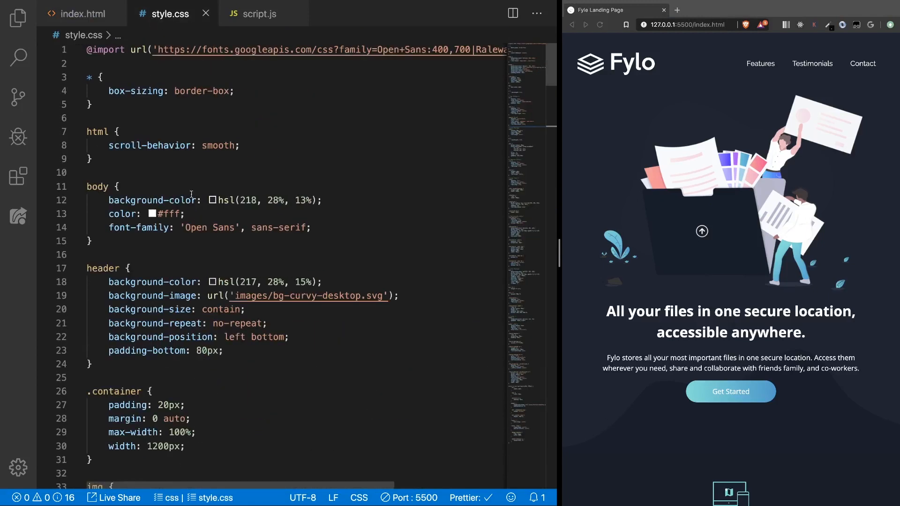
pyautogui.click(259, 14)
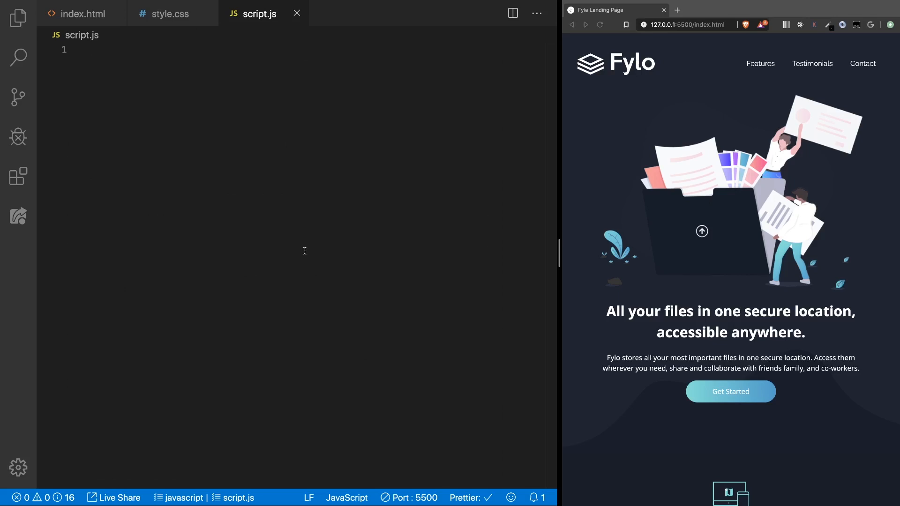
pyautogui.moveTo(268, 222)
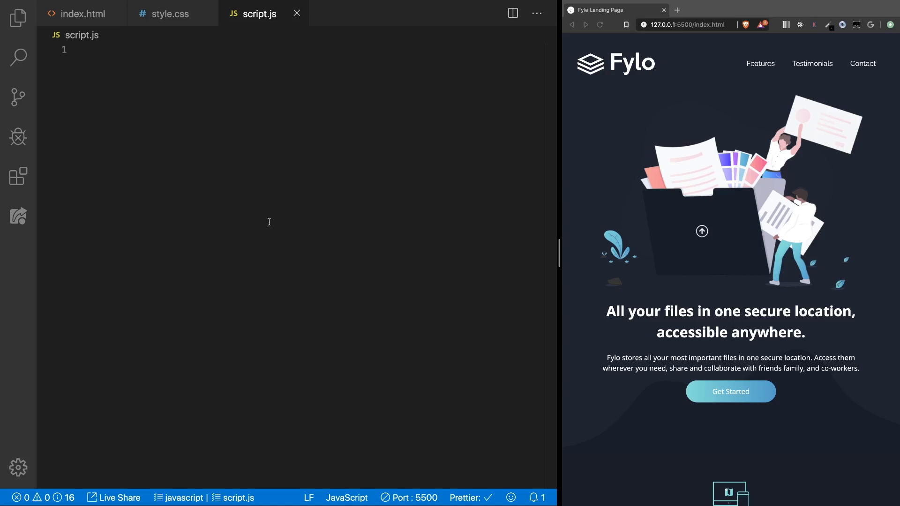
pyautogui.click(83, 13)
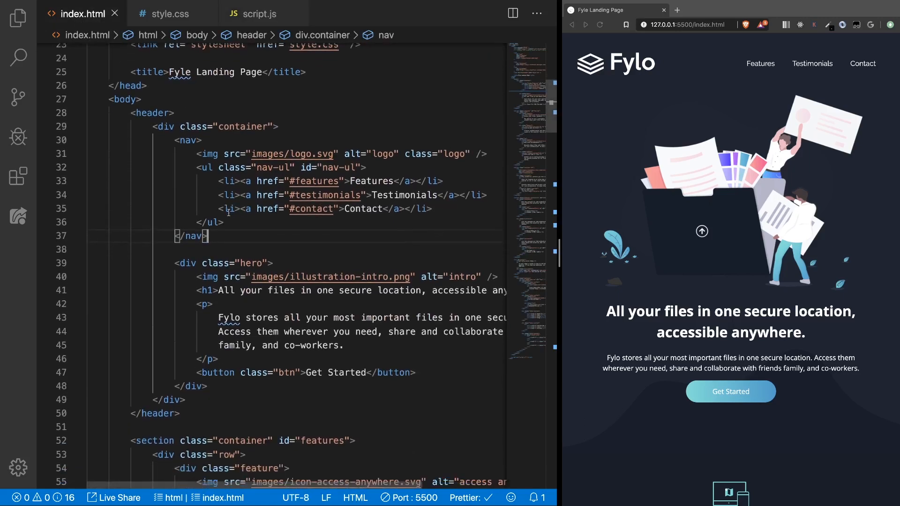
pyautogui.scroll(3)
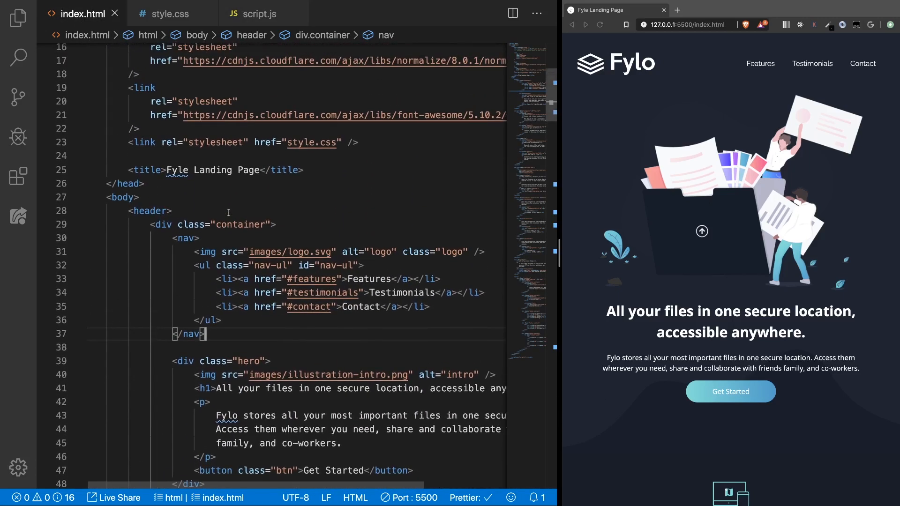
pyautogui.scroll(-3)
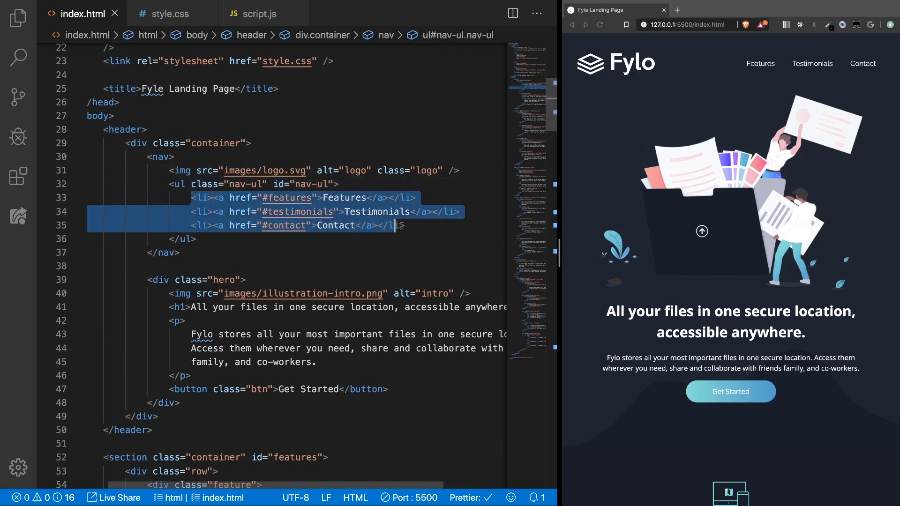
pyautogui.click(195, 239)
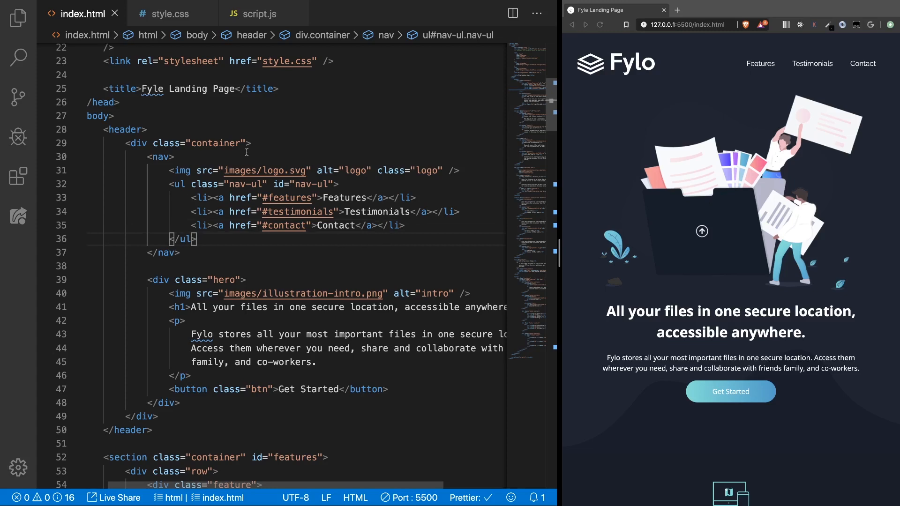
pyautogui.click(169, 13)
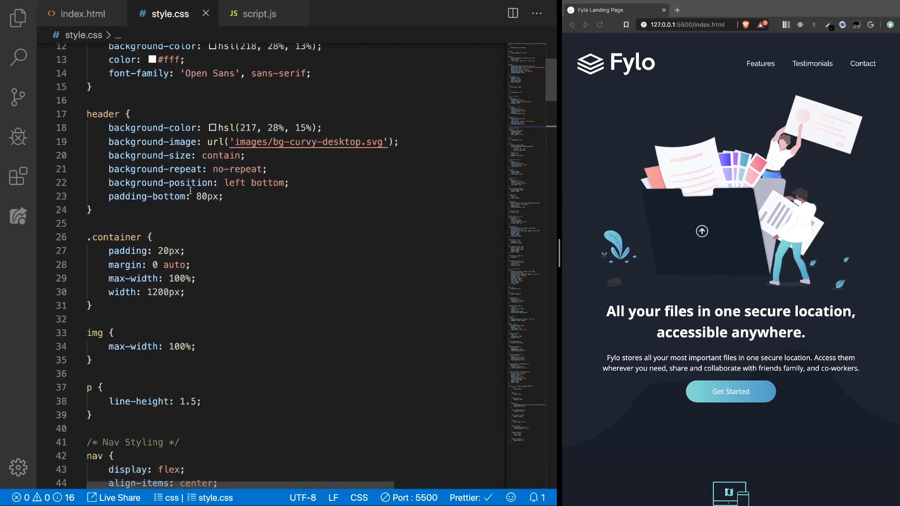
pyautogui.scroll(-3)
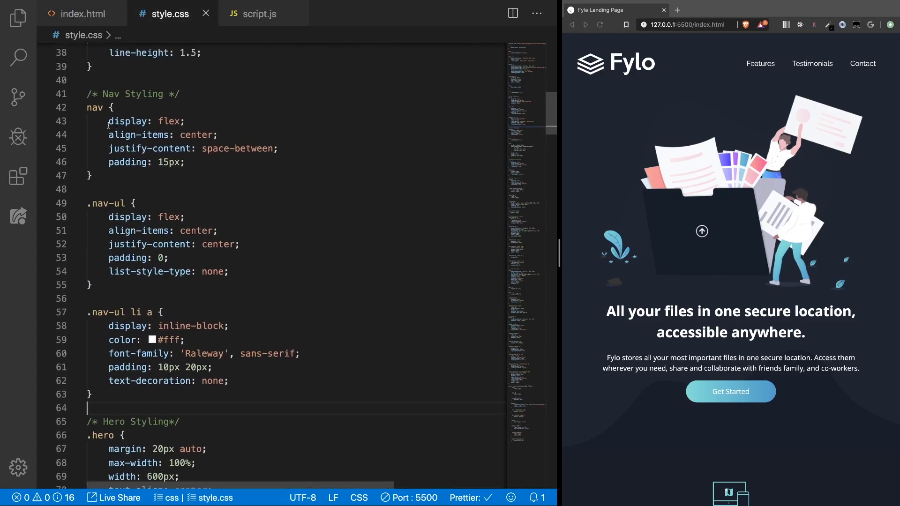
pyautogui.click(218, 134)
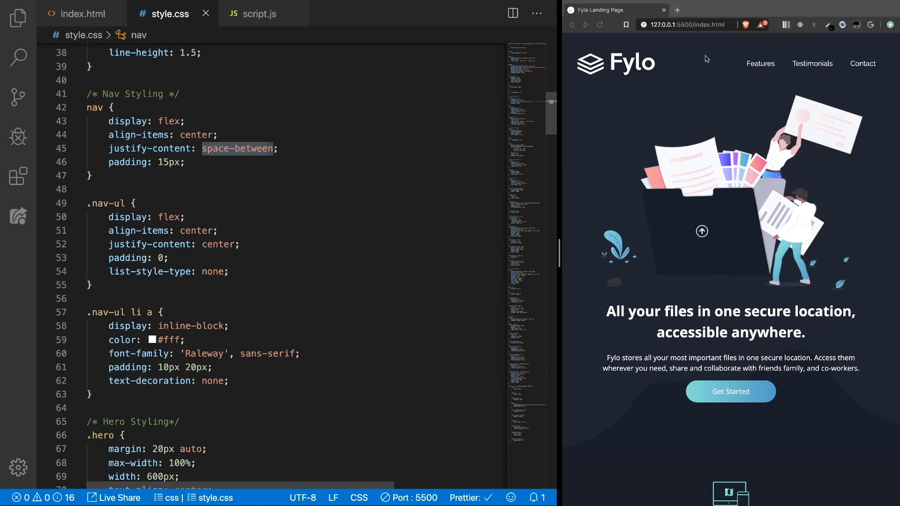
pyautogui.moveTo(671, 67)
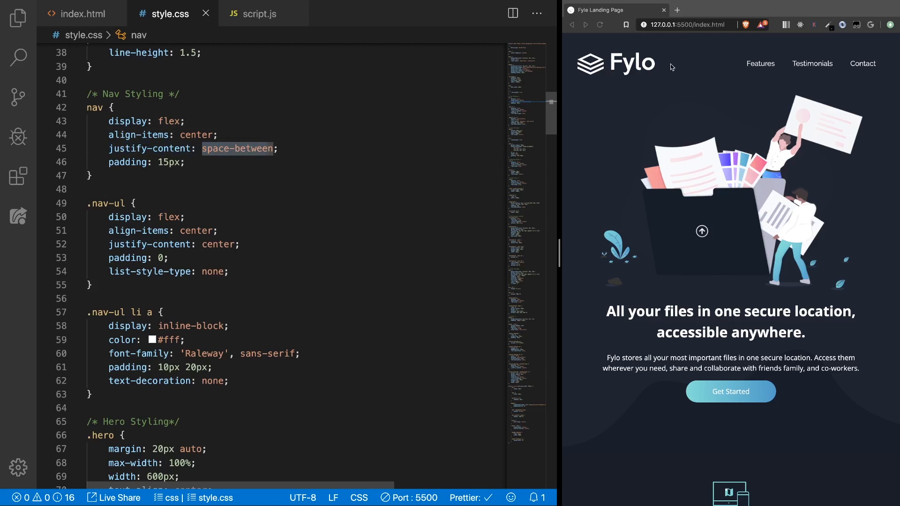
pyautogui.moveTo(621, 70)
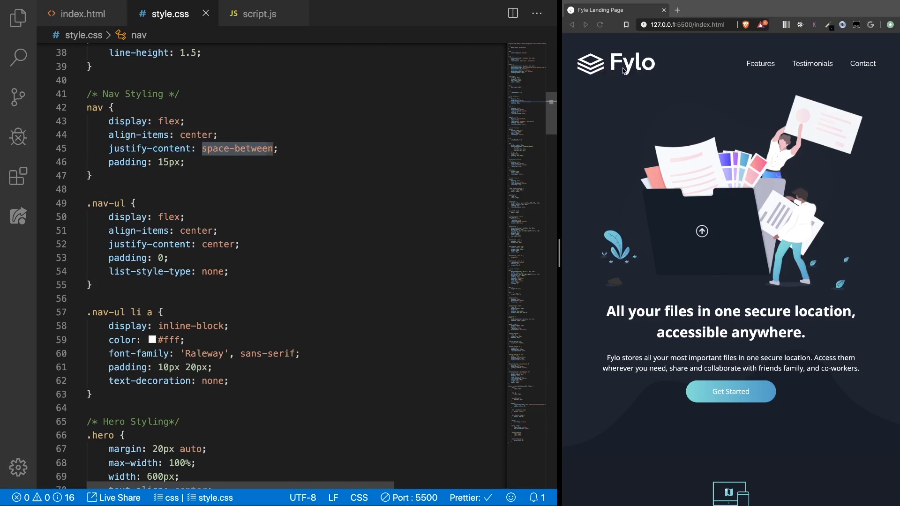
pyautogui.moveTo(369, 226)
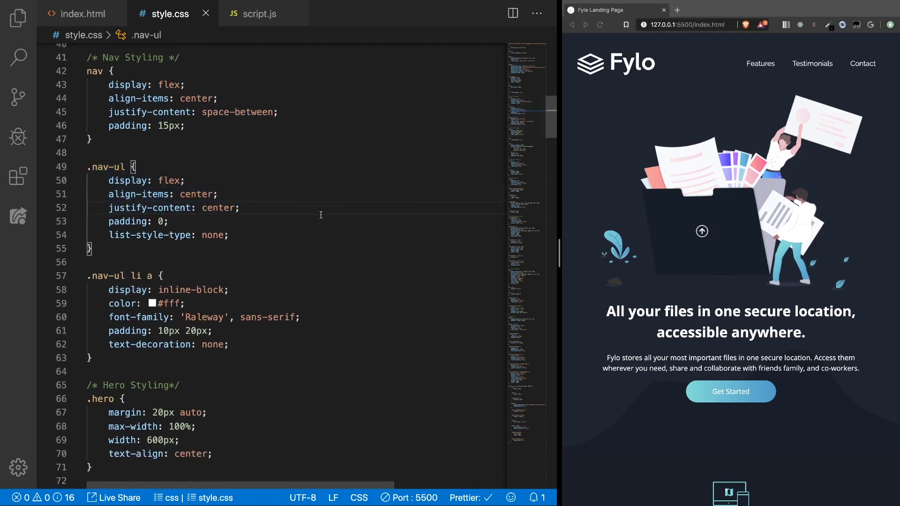
pyautogui.scroll(-3)
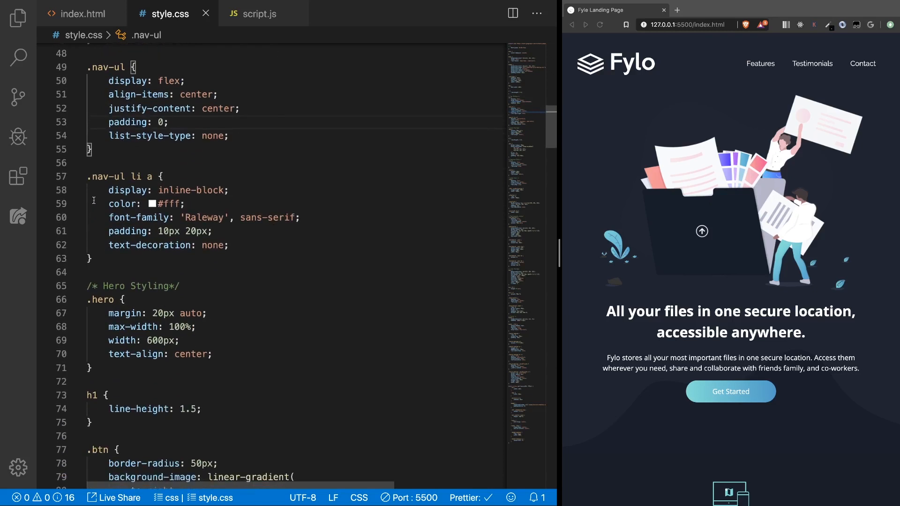
pyautogui.click(272, 249)
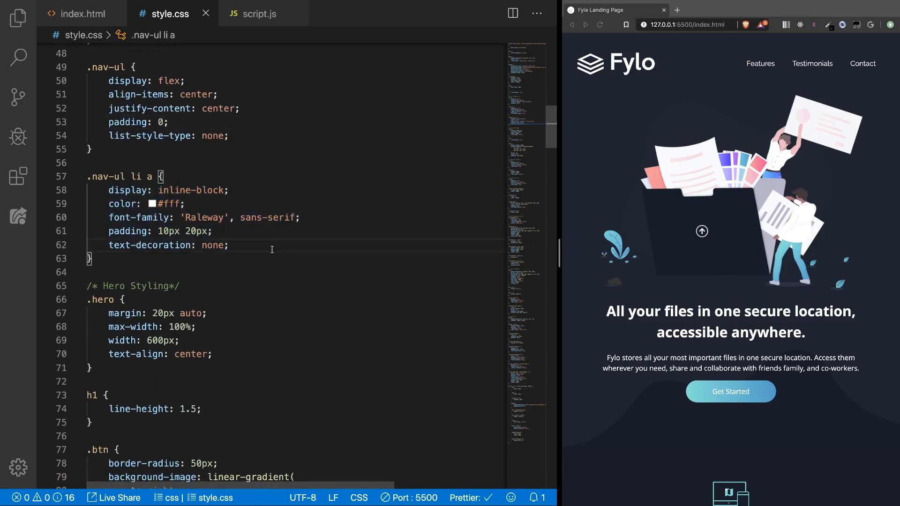
pyautogui.doubleClick(183, 231)
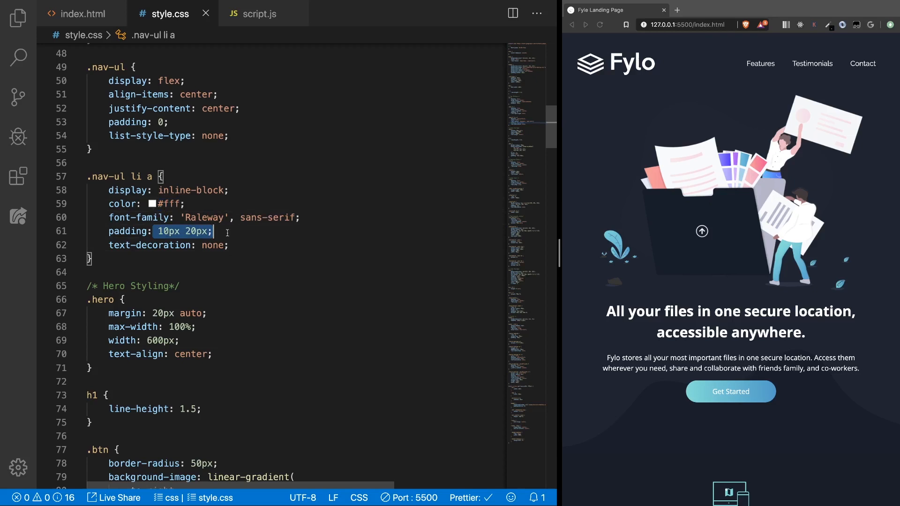
pyautogui.click(271, 233)
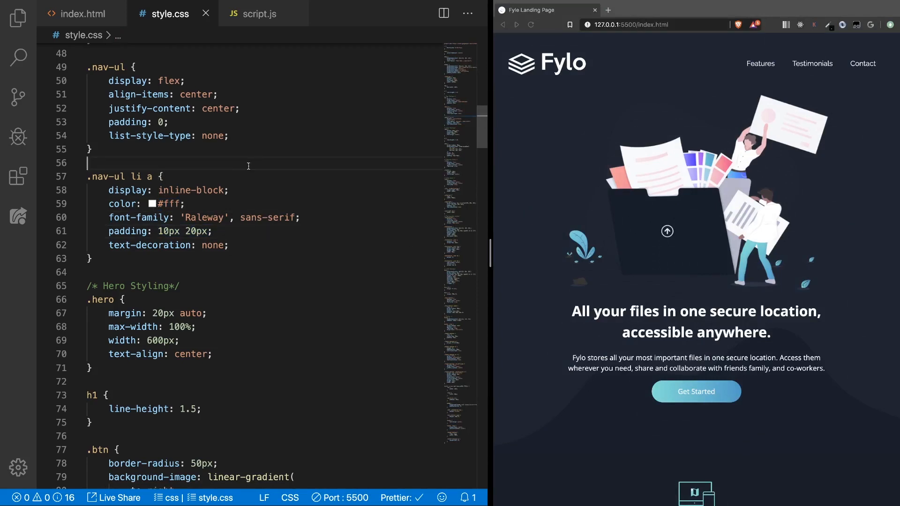
# Add button.hamburger#hamburger containing an i.fas.fa-bars icon above the nav ul in index.html
pyautogui.click(80, 13)
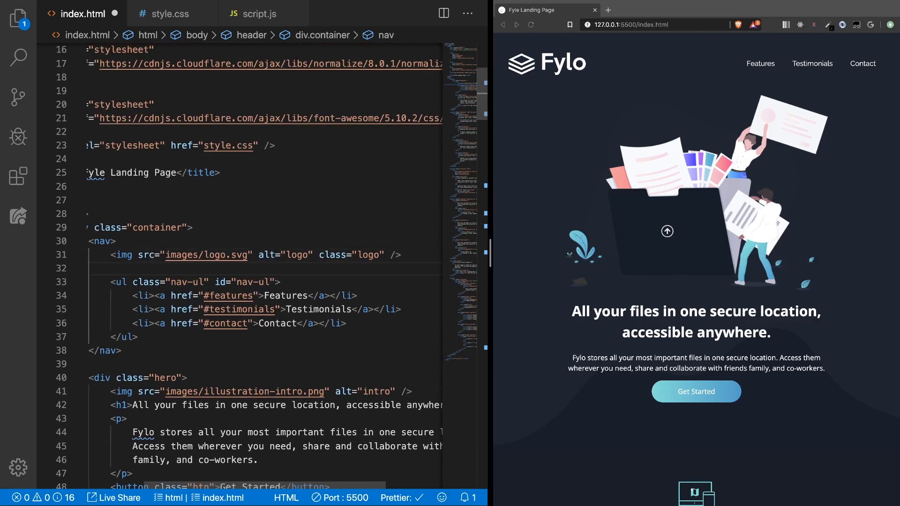
pyautogui.moveTo(572, 103)
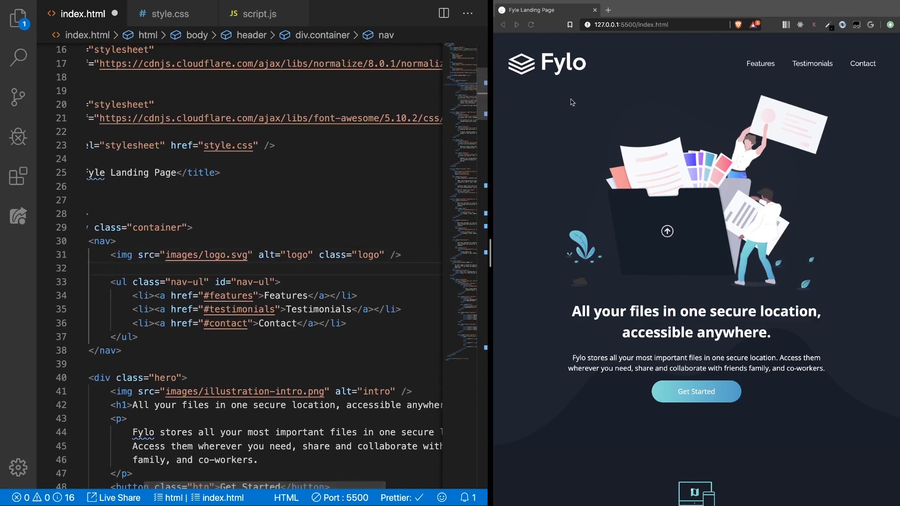
pyautogui.moveTo(584, 84)
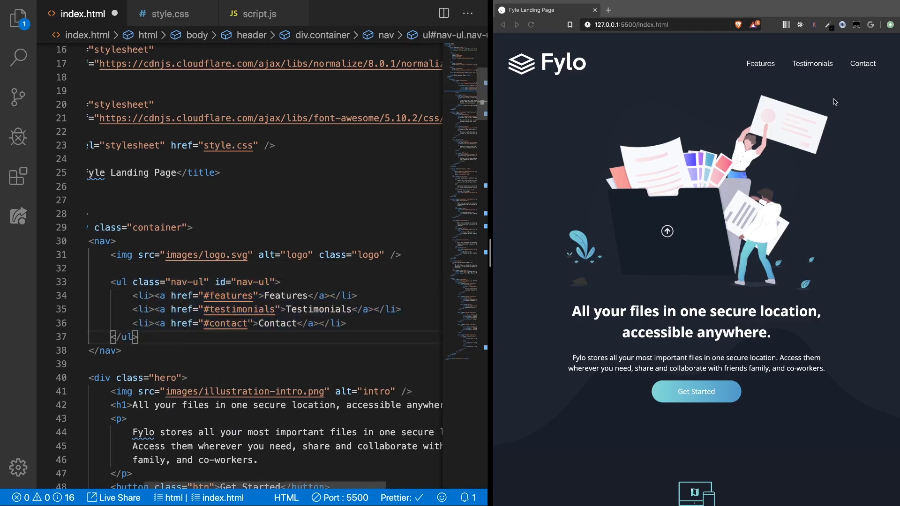
pyautogui.click(162, 336)
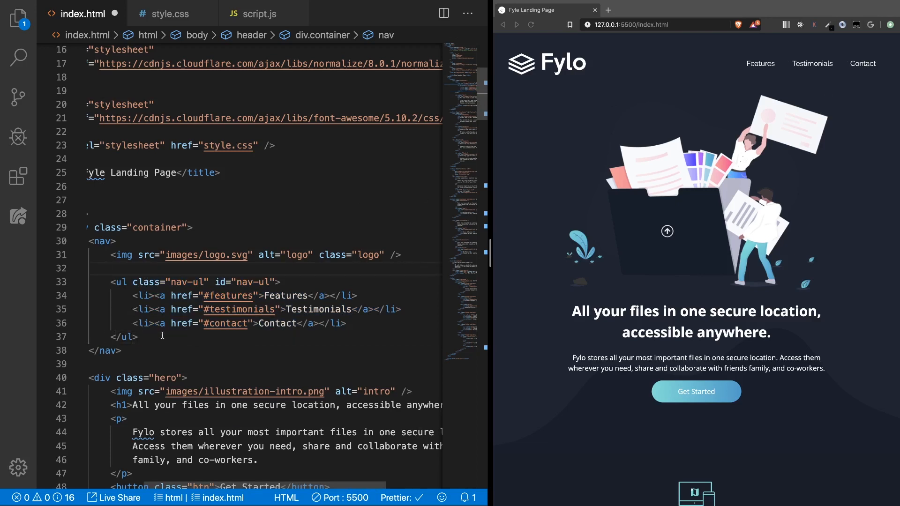
pyautogui.write('button.')
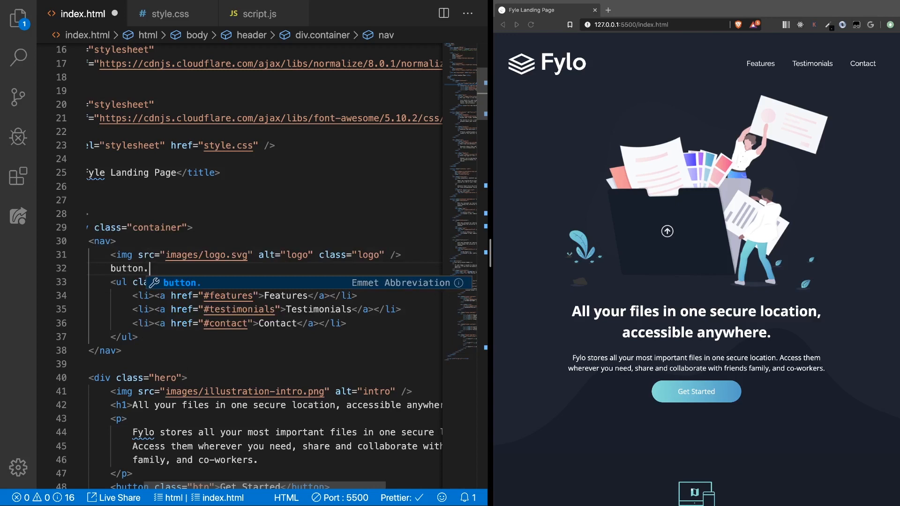
pyautogui.write('hamburger" id="hamburger">')
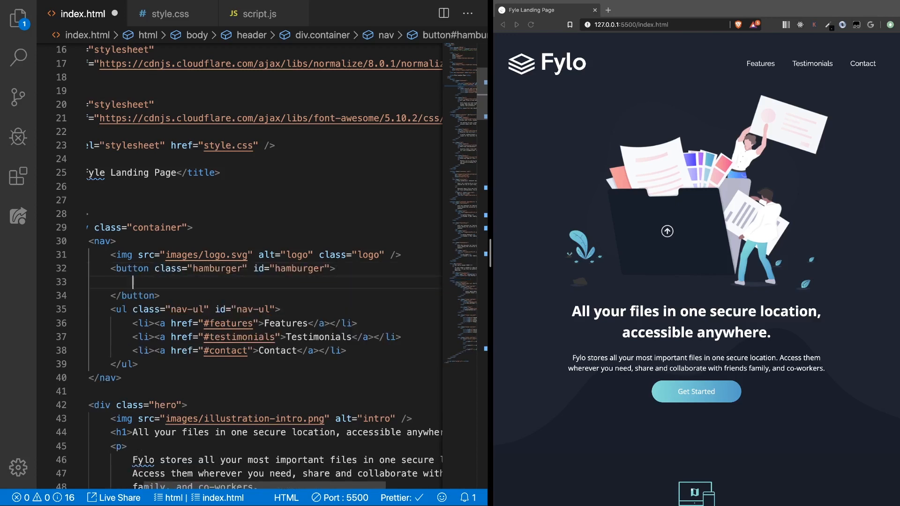
pyautogui.write('i.fas')
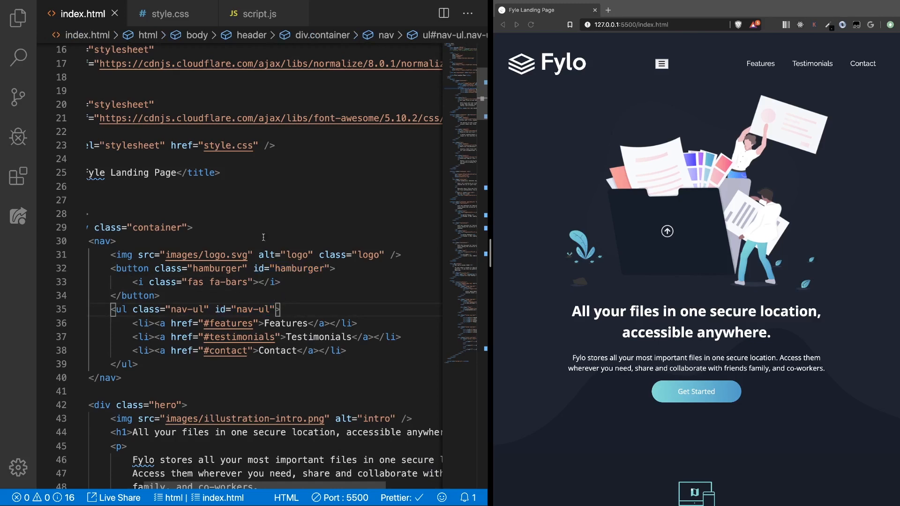
pyautogui.click(168, 13)
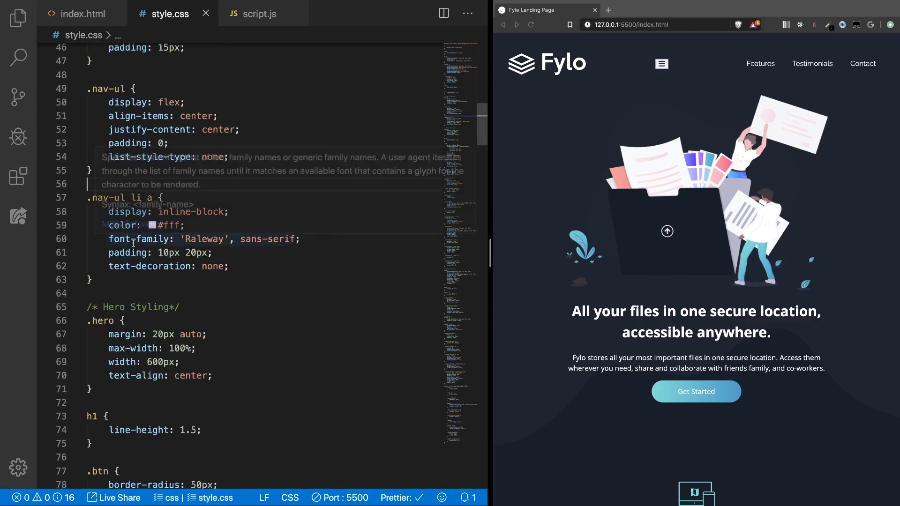
# Style .hamburger with transparent background, border 0, white color, pointer cursor and 20px font size
pyautogui.write('.')
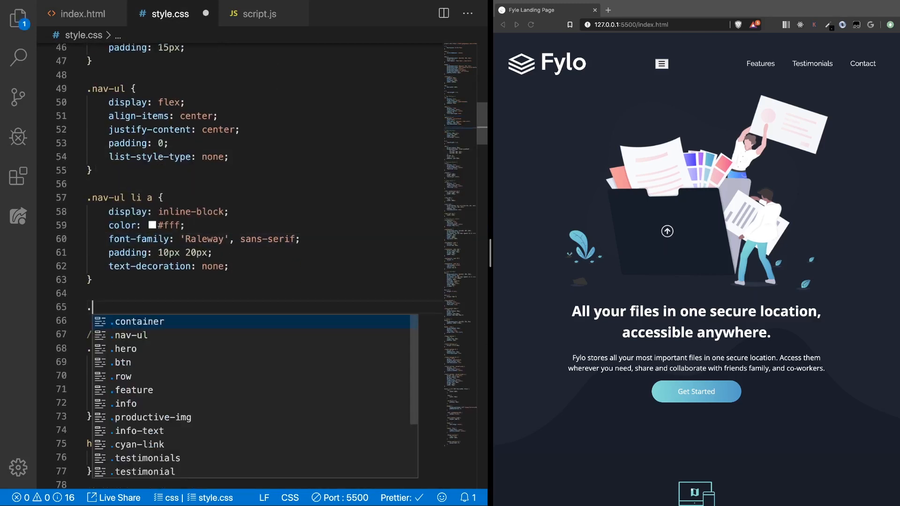
pyautogui.write('hamburger {')
pyautogui.click(263, 320)
pyautogui.write('background-color: #;')
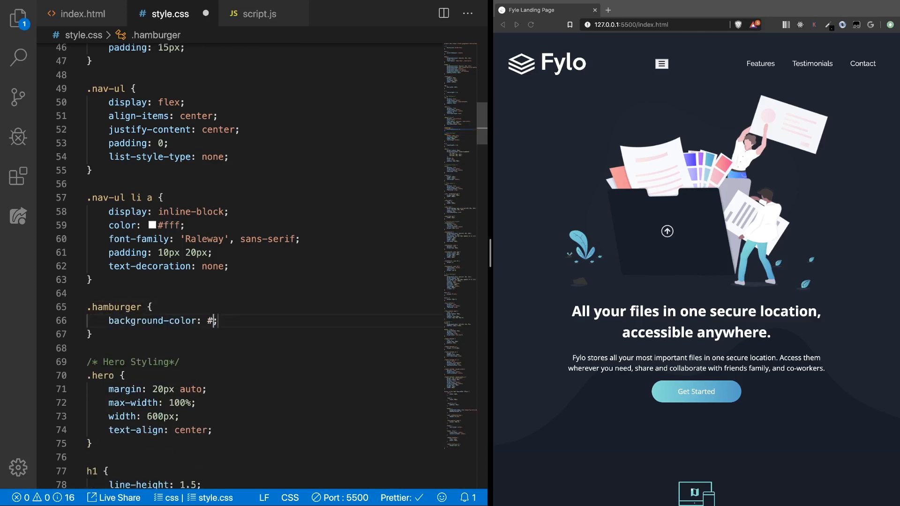
pyautogui.write('transparent;')
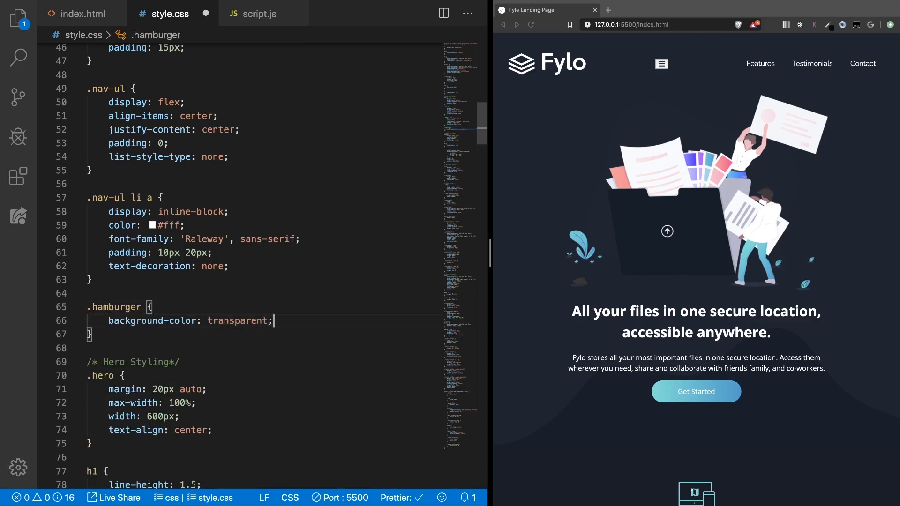
pyautogui.write('border: 0;')
pyautogui.write('color: #fff;')
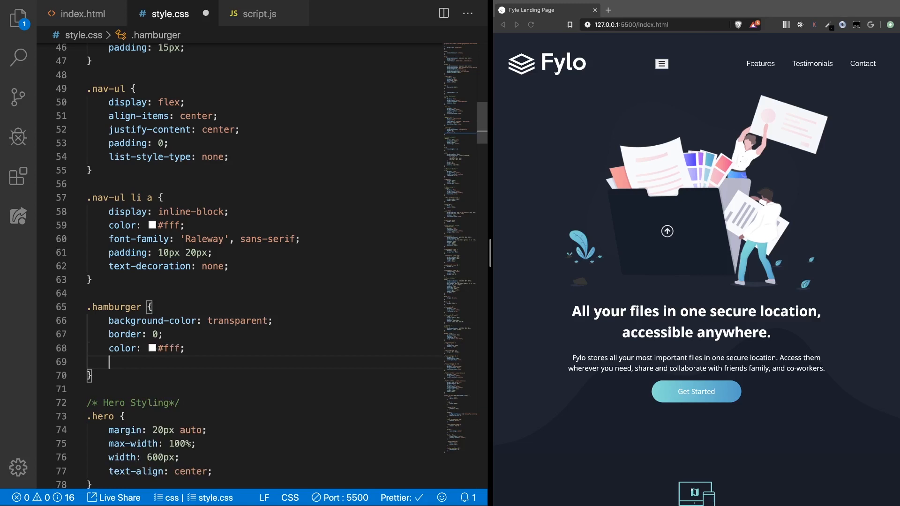
pyautogui.write('font-size: 20px;')
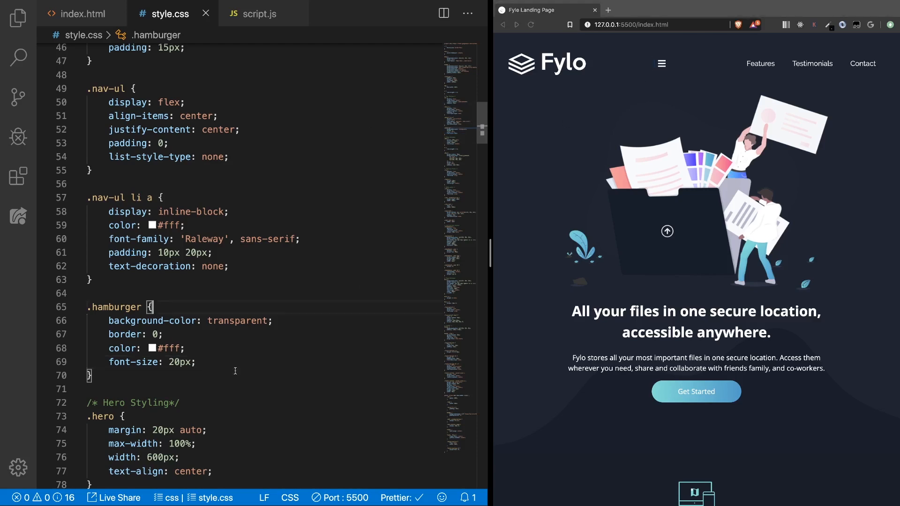
pyautogui.write('cursor: pointer;')
pyautogui.write('.hamburger {')
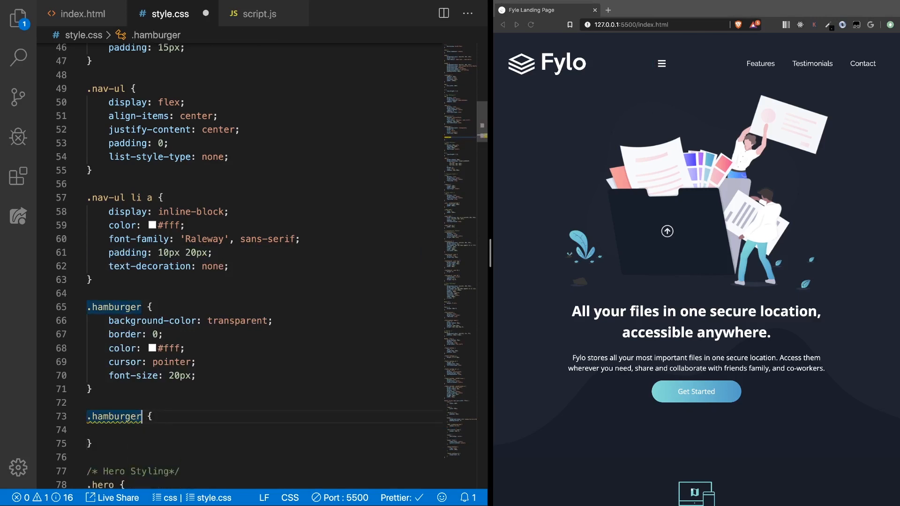
# Add a .hamburger focus rule removing the outline
pyautogui.write(':focus-visible')
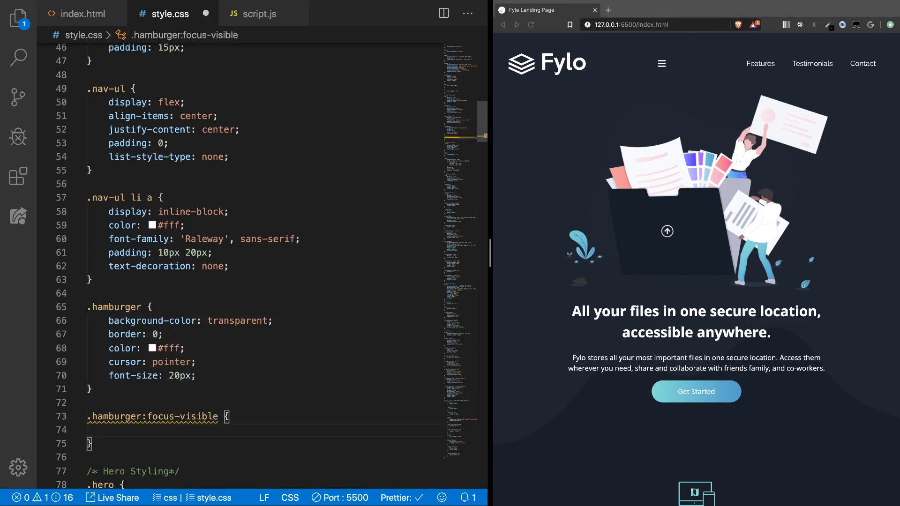
pyautogui.write('outline: none;')
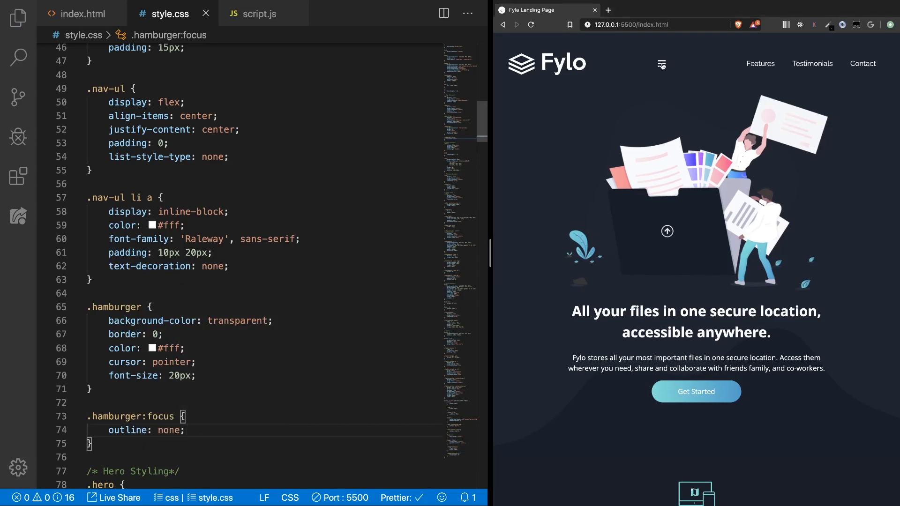
pyautogui.click(256, 277)
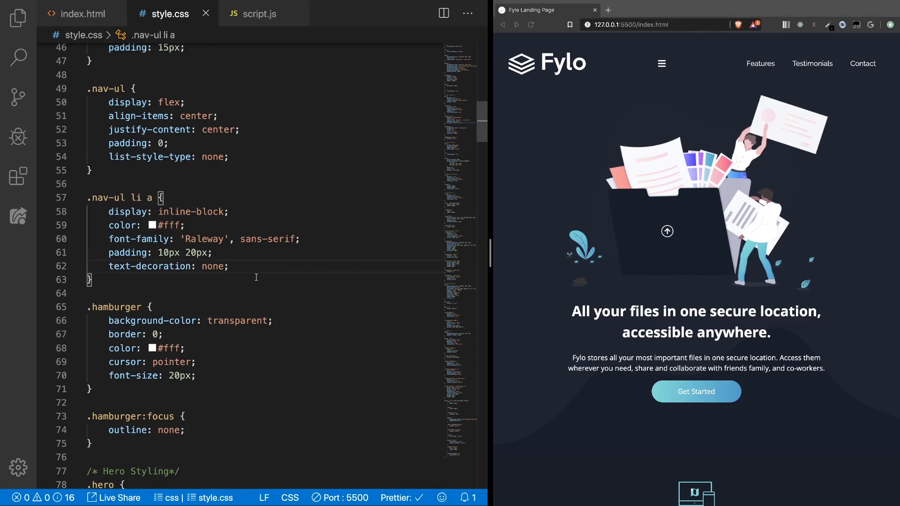
pyautogui.moveTo(490, 248)
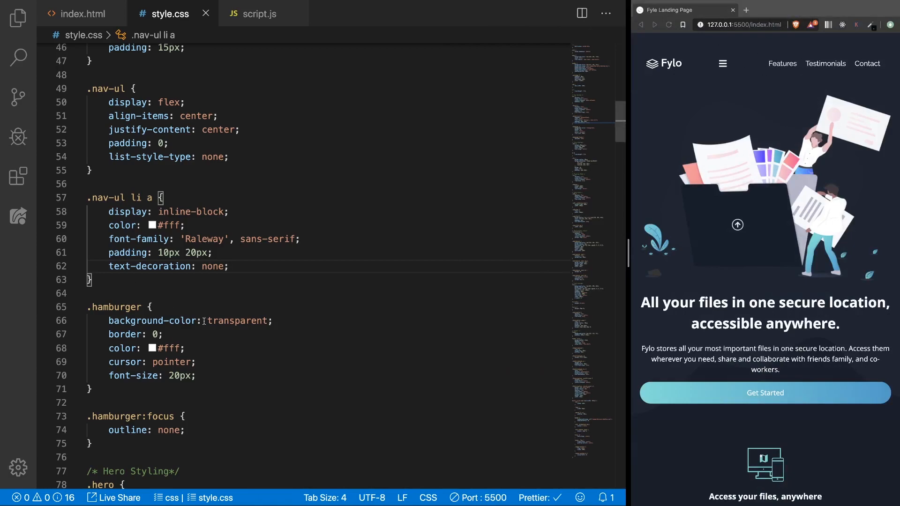
# Inside the 767px media query, add a .nav-ul rule with display: none
pyautogui.scroll(-3)
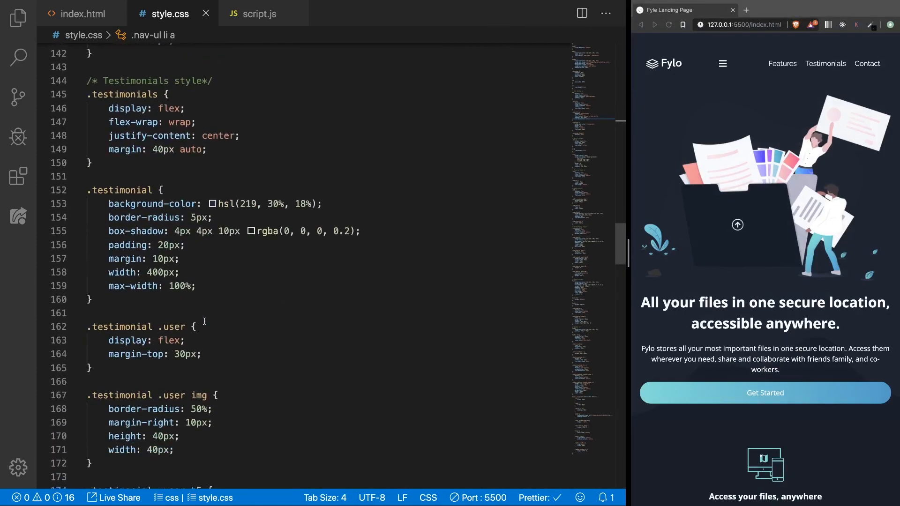
pyautogui.scroll(-3)
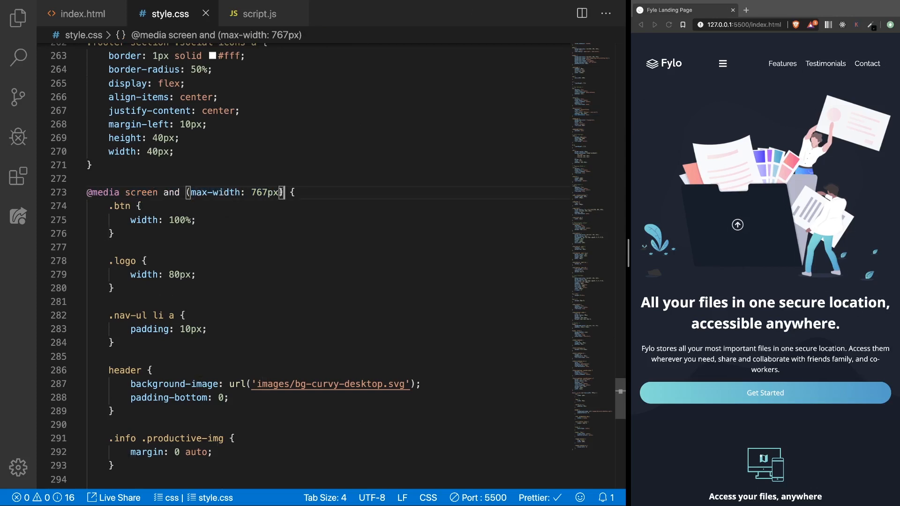
pyautogui.click(191, 350)
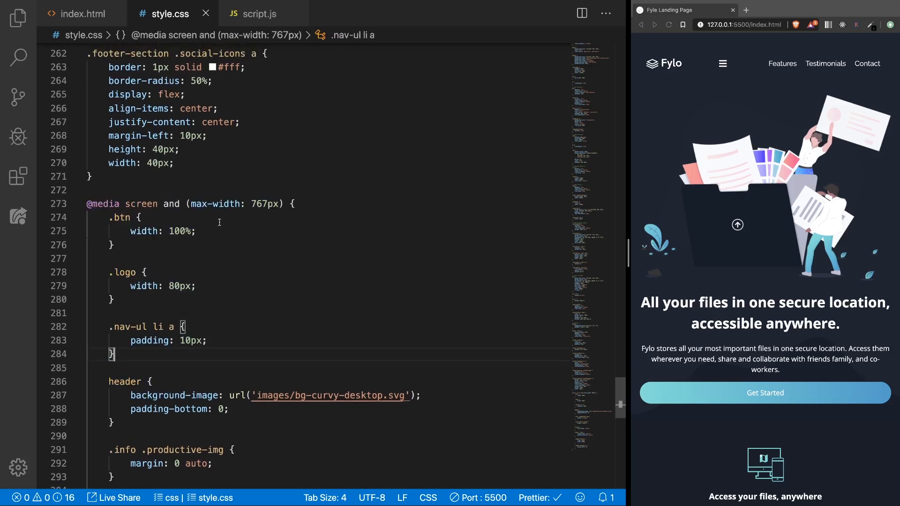
pyautogui.moveTo(192, 203)
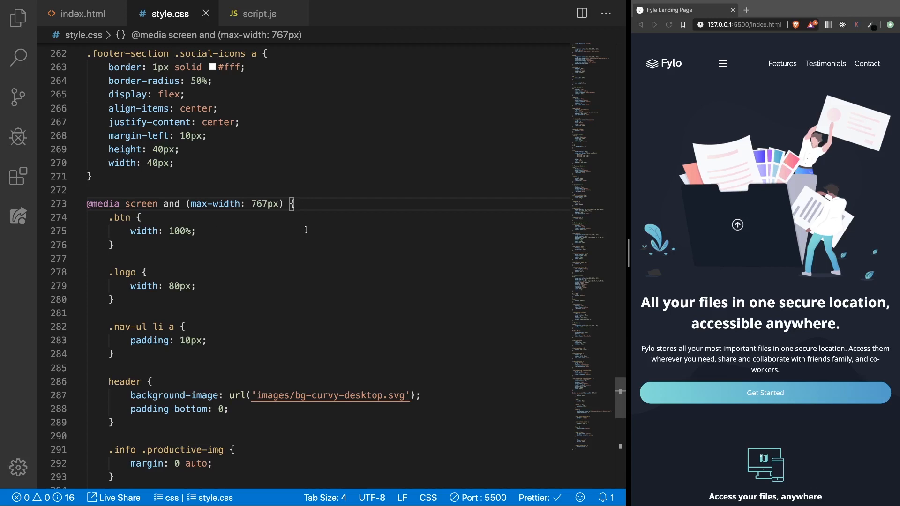
pyautogui.write('.')
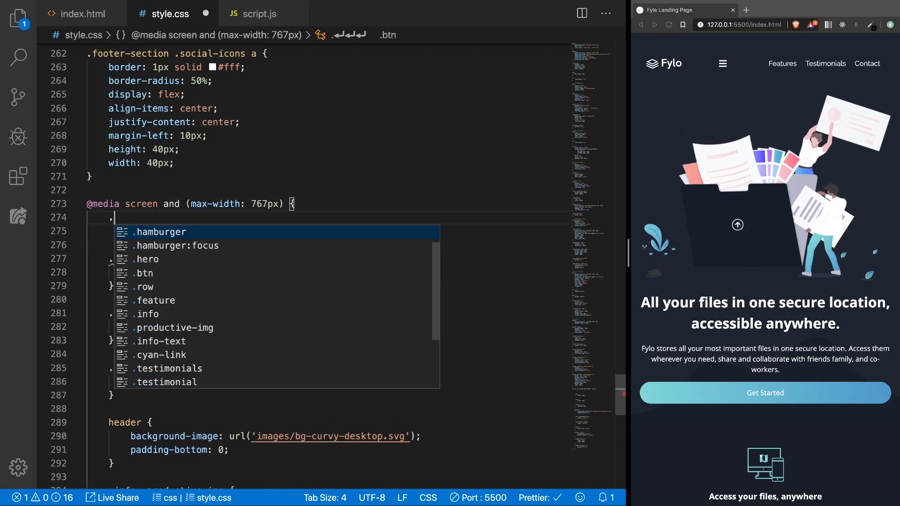
pyautogui.write('nav-ul {')
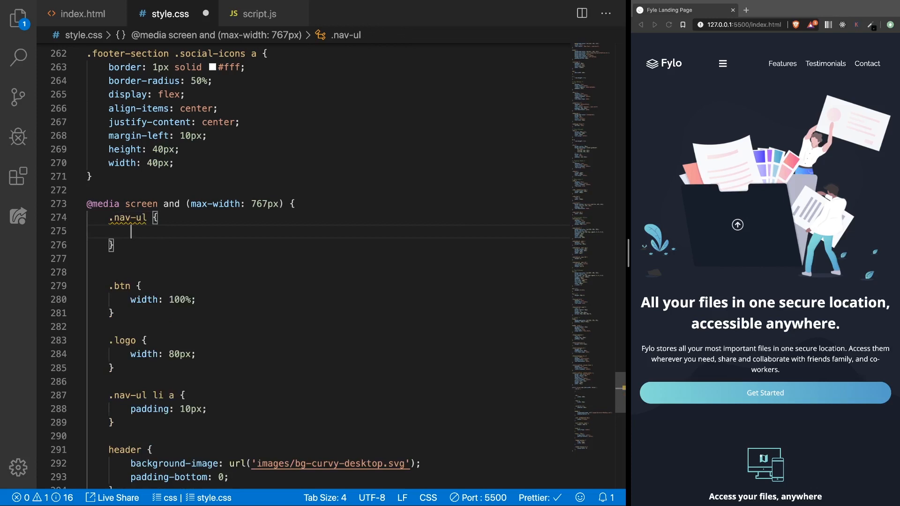
pyautogui.write('display: none;')
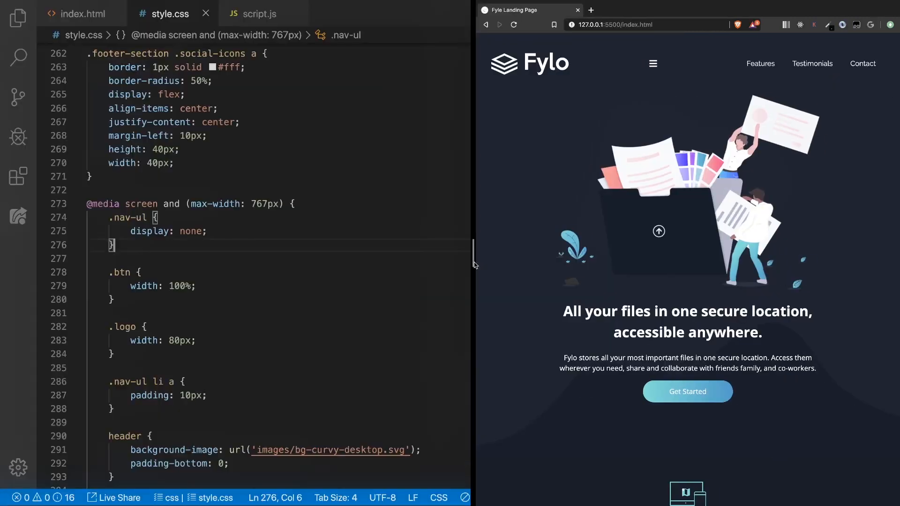
# Add .hamburger { display: block; } in the 767px media query so narrow screens show the icon
pyautogui.scroll(3)
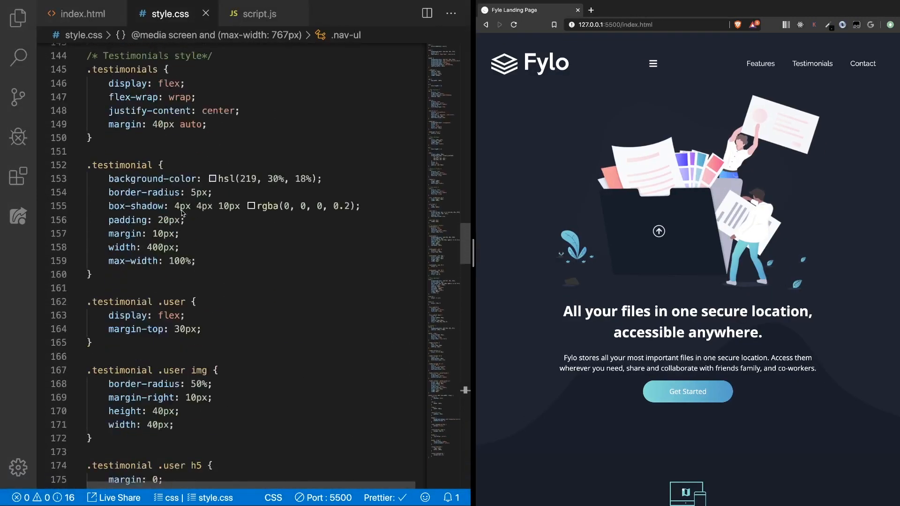
pyautogui.scroll(3)
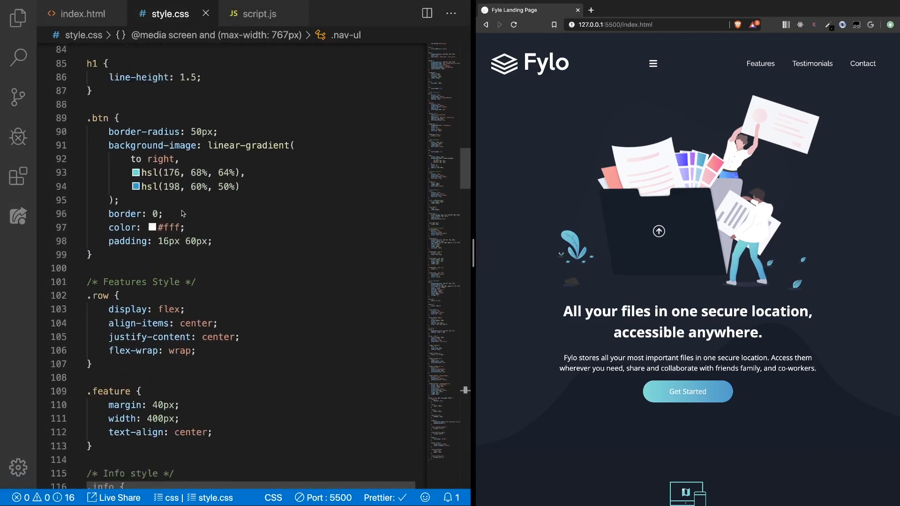
pyautogui.scroll(-3)
pyautogui.write('display: none;')
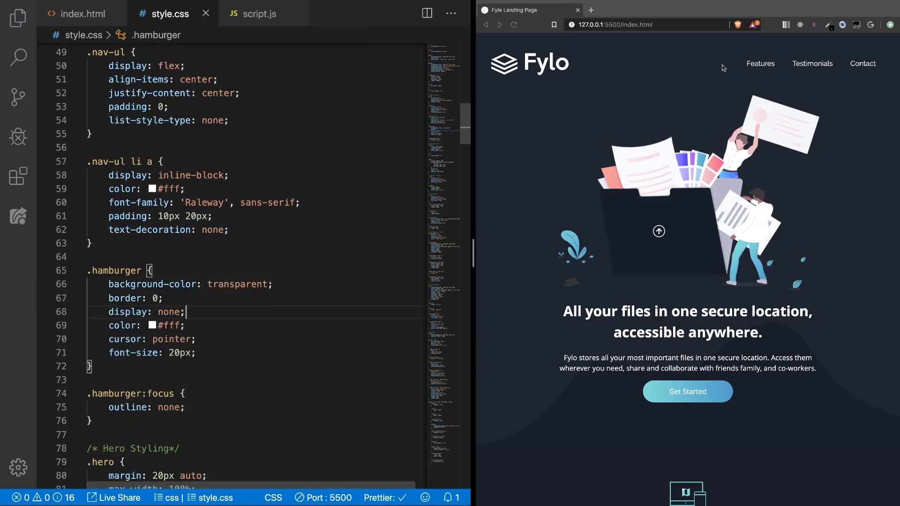
pyautogui.moveTo(473, 243)
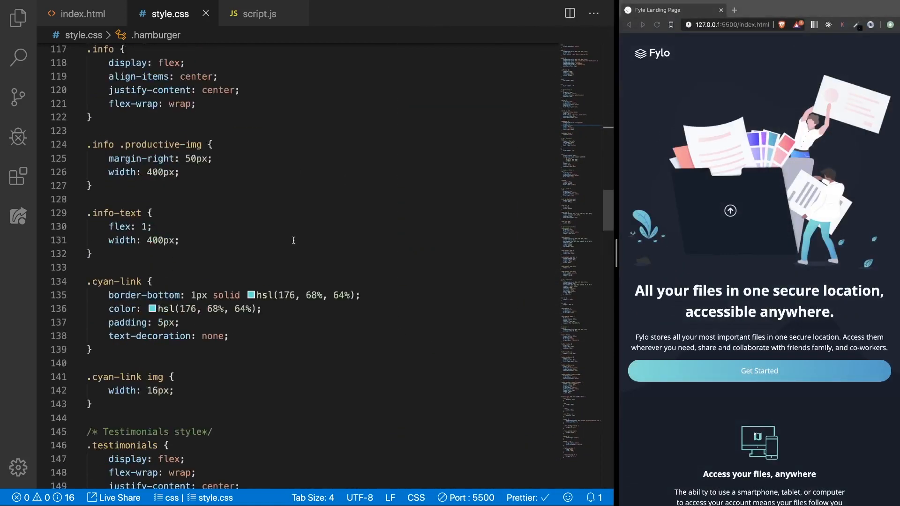
pyautogui.scroll(-3)
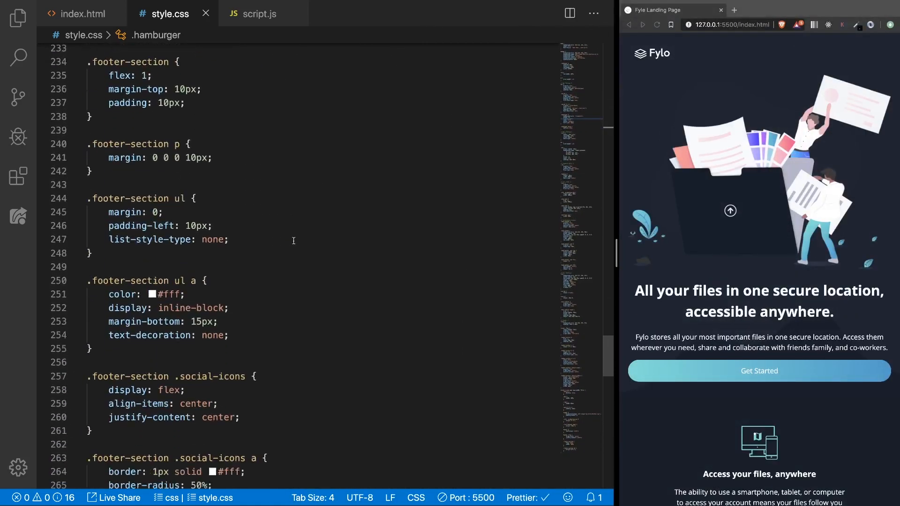
pyautogui.scroll(-3)
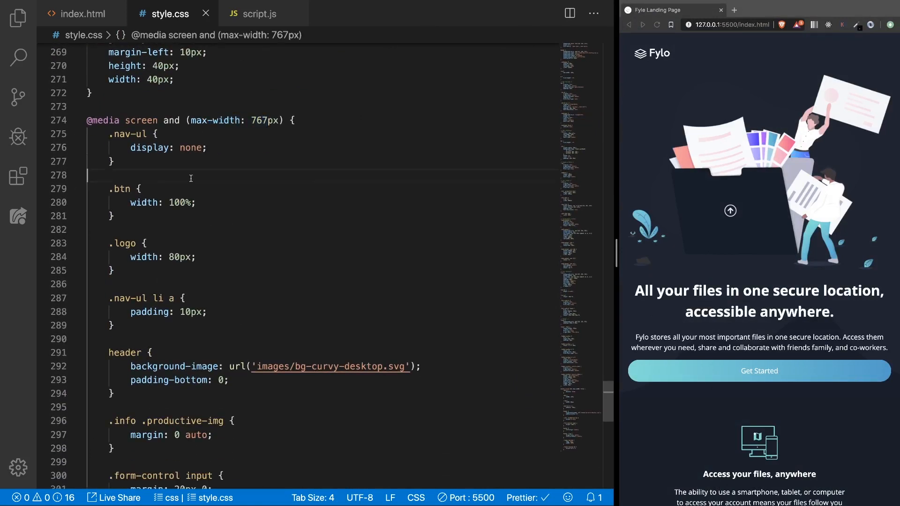
pyautogui.write('.hamburger {')
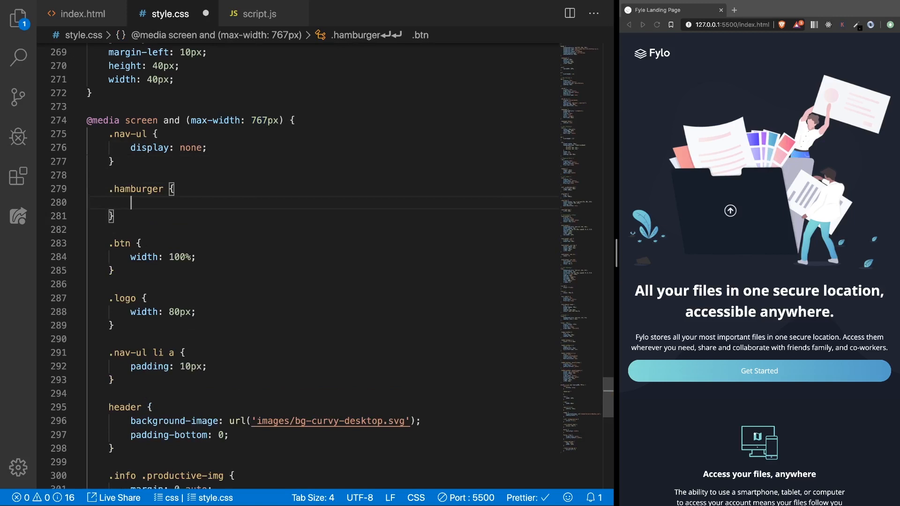
pyautogui.write('display: block;')
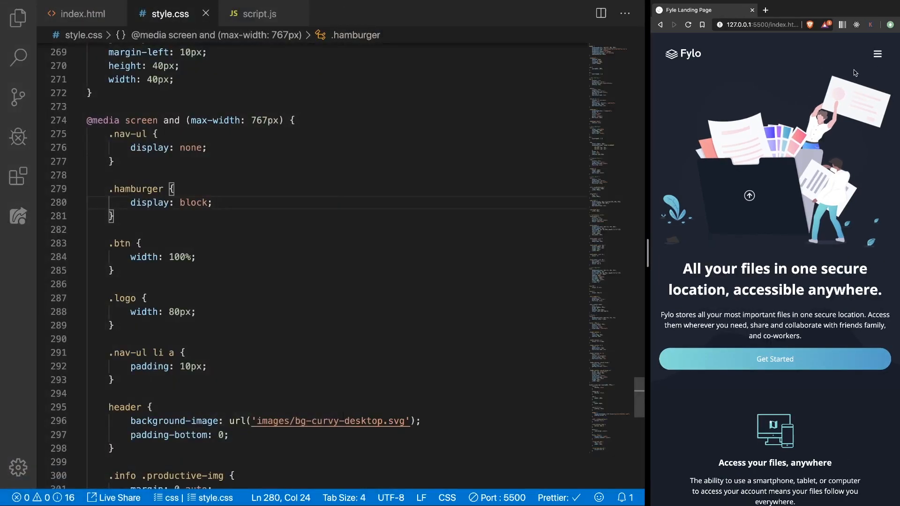
pyautogui.click(148, 298)
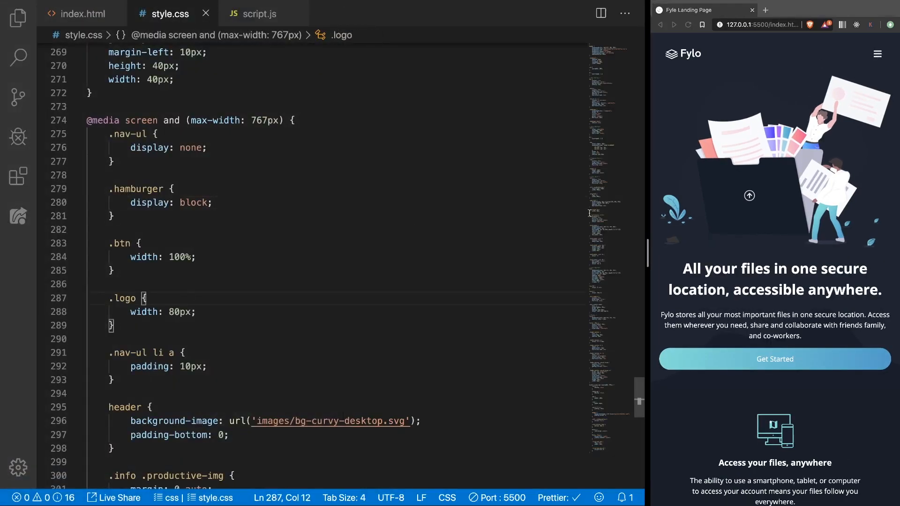
pyautogui.moveTo(814, 103)
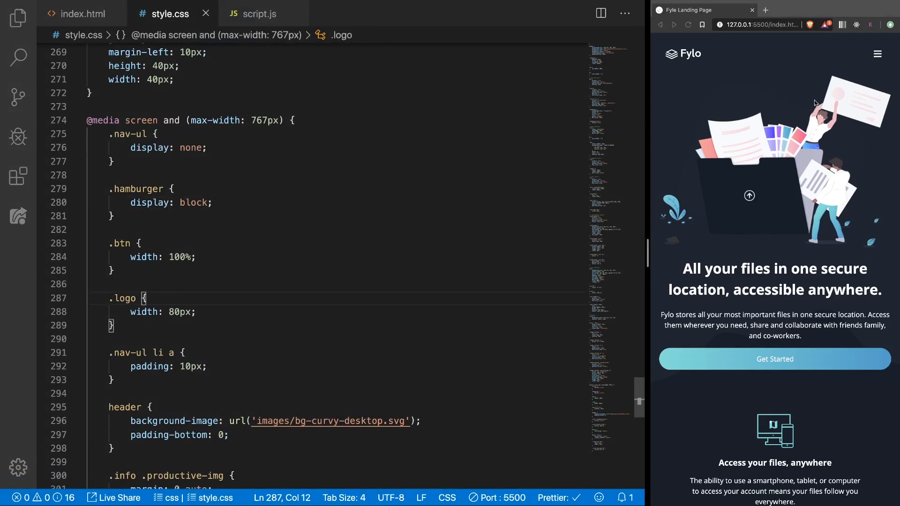
pyautogui.click(259, 13)
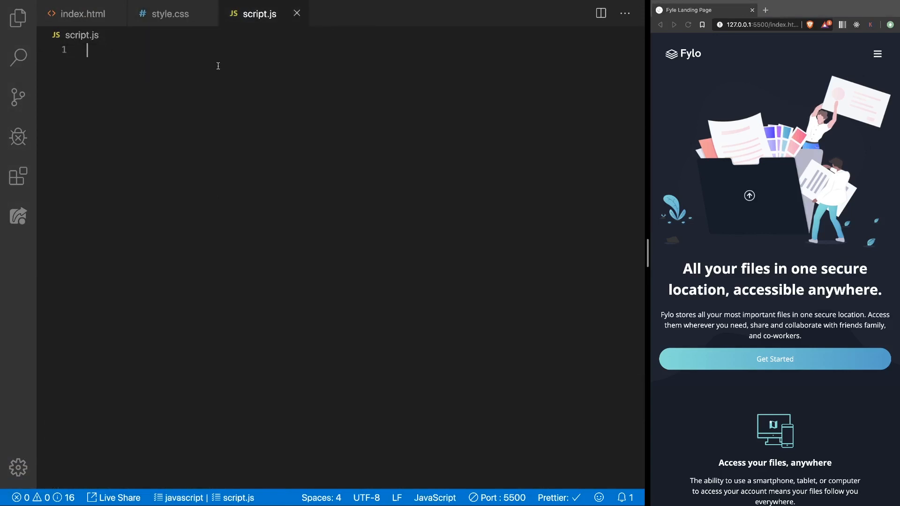
# Grab #hamburger and #nav-ul with document.getElementById into hamburger and navUL constants
pyautogui.write('const har')
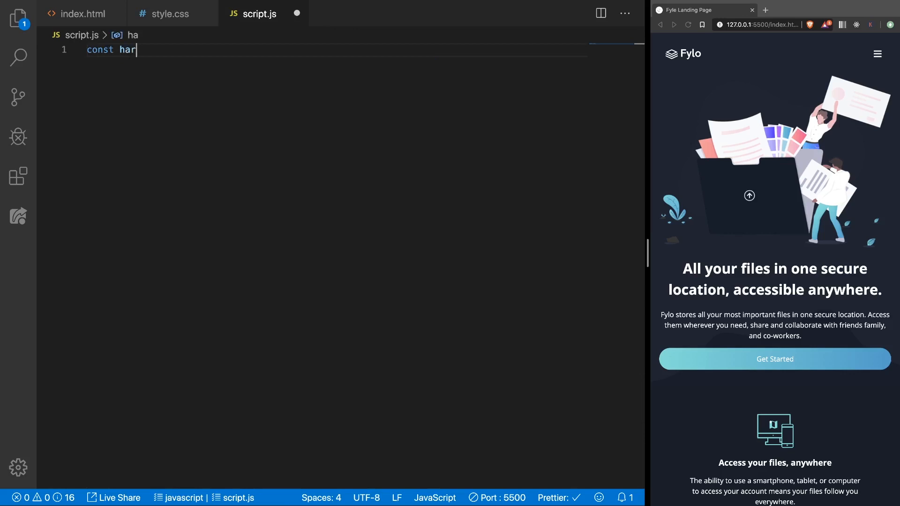
pyautogui.write('mburger =')
pyautogui.write('c')
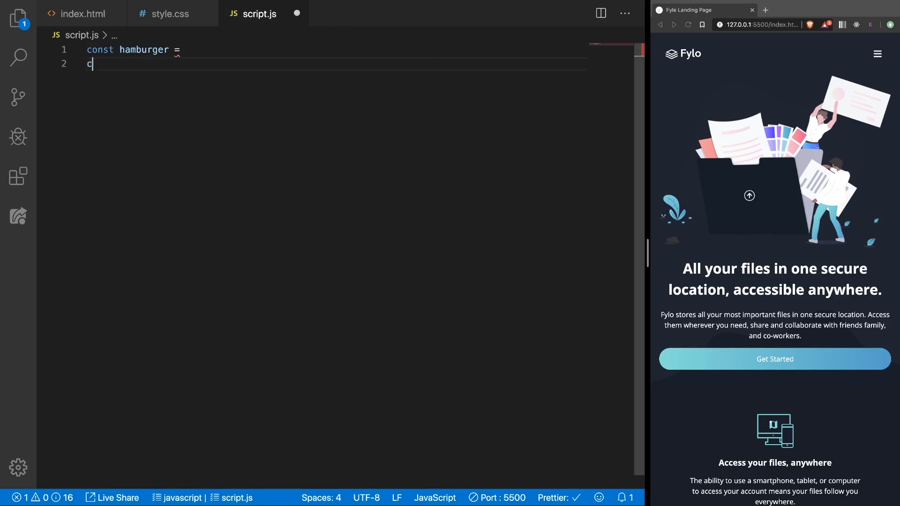
pyautogui.write('onst navUL =')
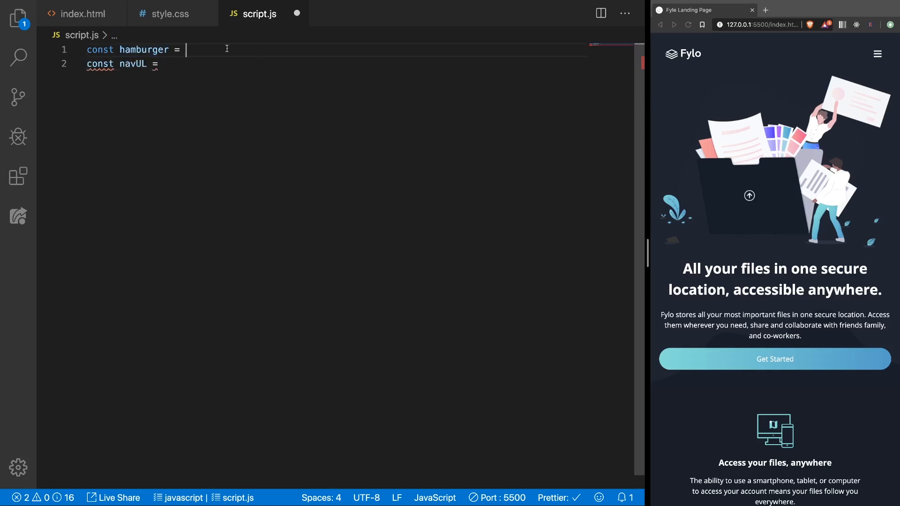
pyautogui.write('document.')
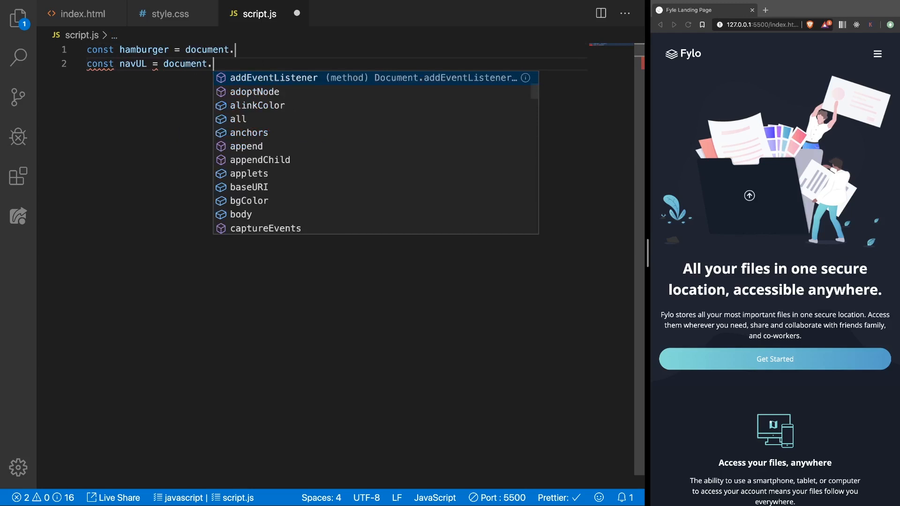
pyautogui.write('getElementById(')
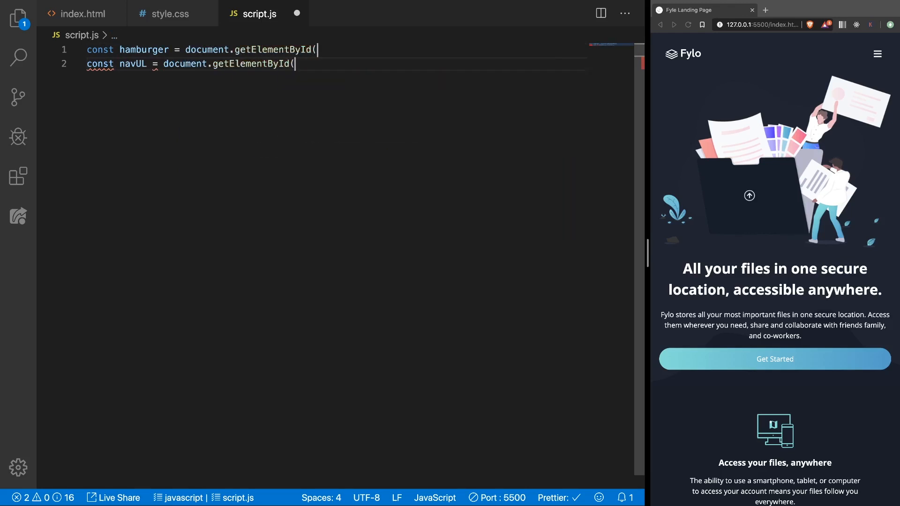
pyautogui.write("'hamburger');")
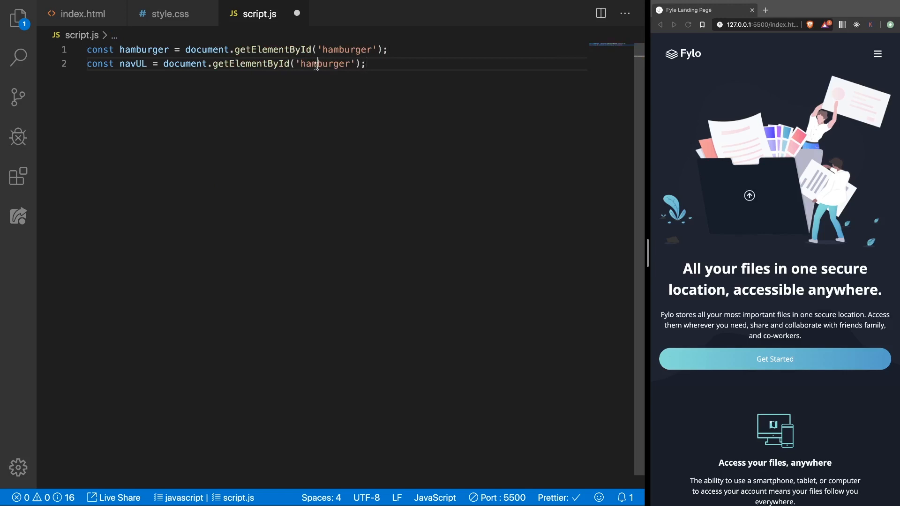
pyautogui.write('nav-ul')
pyautogui.write('hamburger.addEventListener')
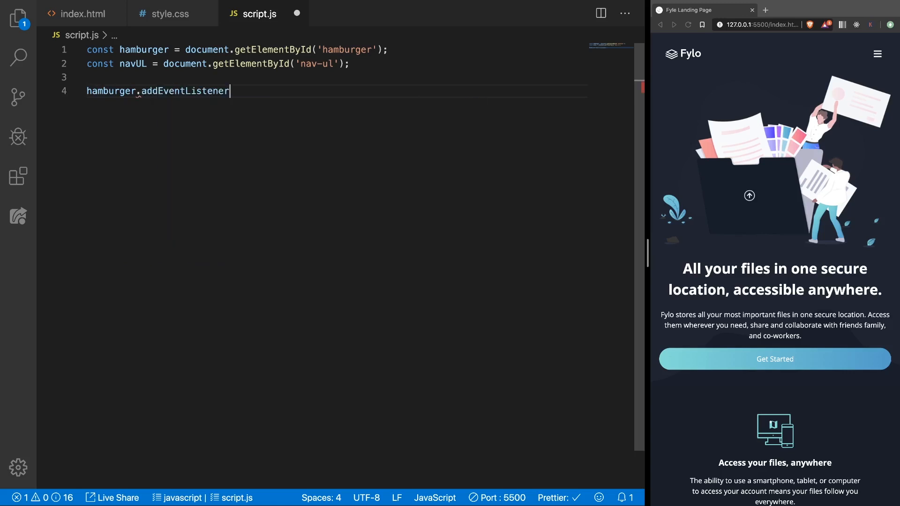
# Add a click listener on hamburger that toggles the 'show' class on navUL
pyautogui.write("('click', () => {")
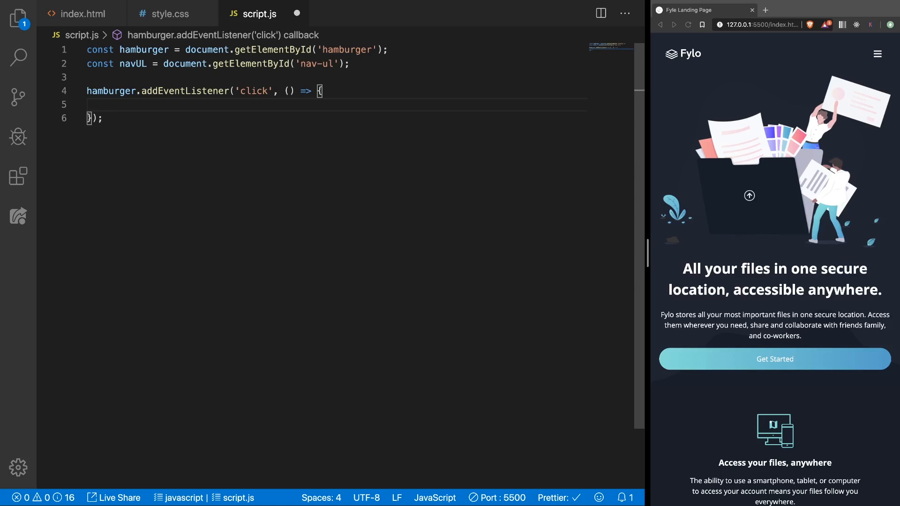
pyautogui.write("navUL.classList.toggle('show');")
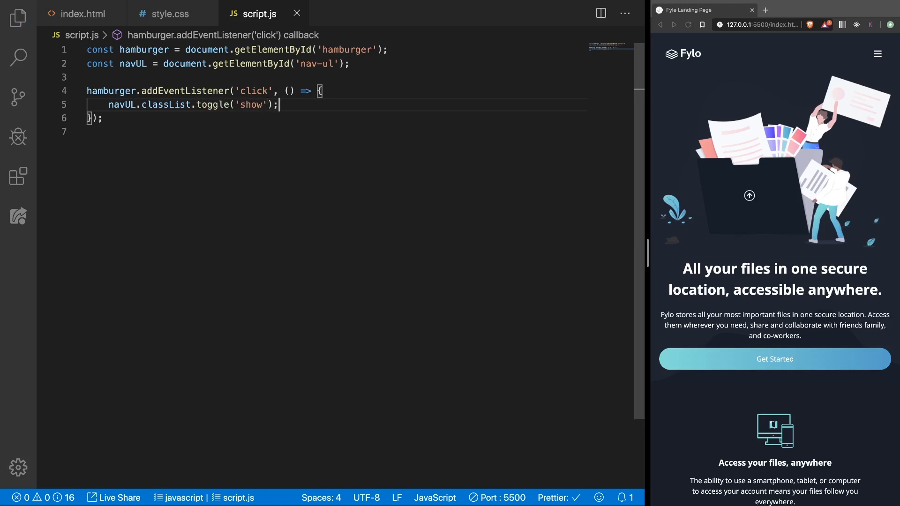
# Add .nav-ul.show { display: flex; } below the mobile .nav-ul rule in style.css
pyautogui.click(171, 13)
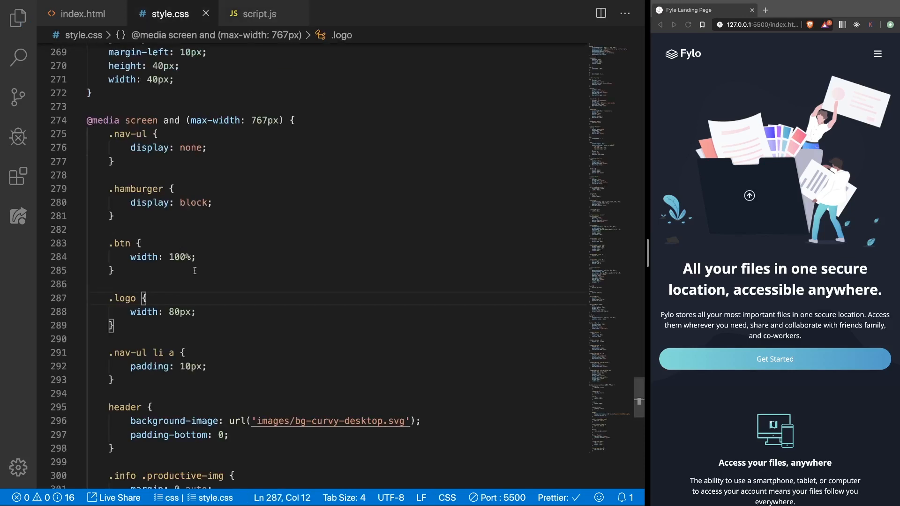
pyautogui.moveTo(217, 129)
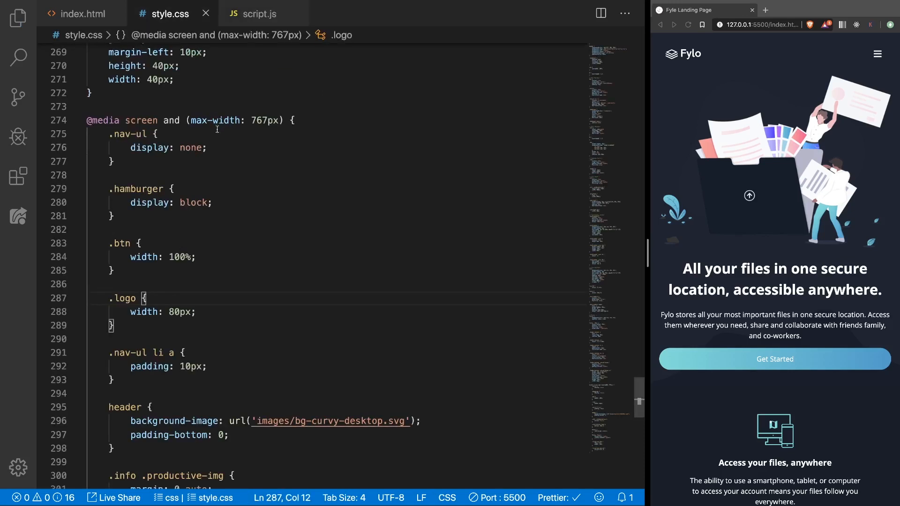
pyautogui.click(114, 162)
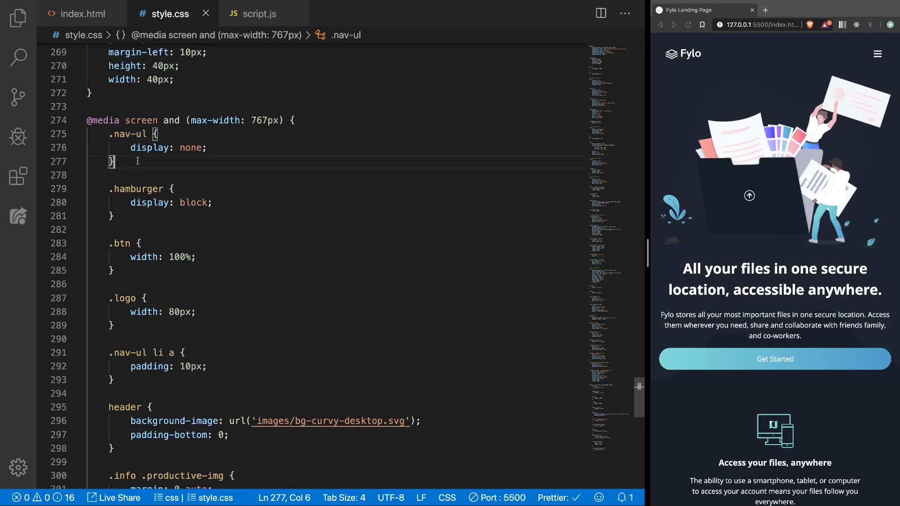
pyautogui.write('.nav-ul.show {')
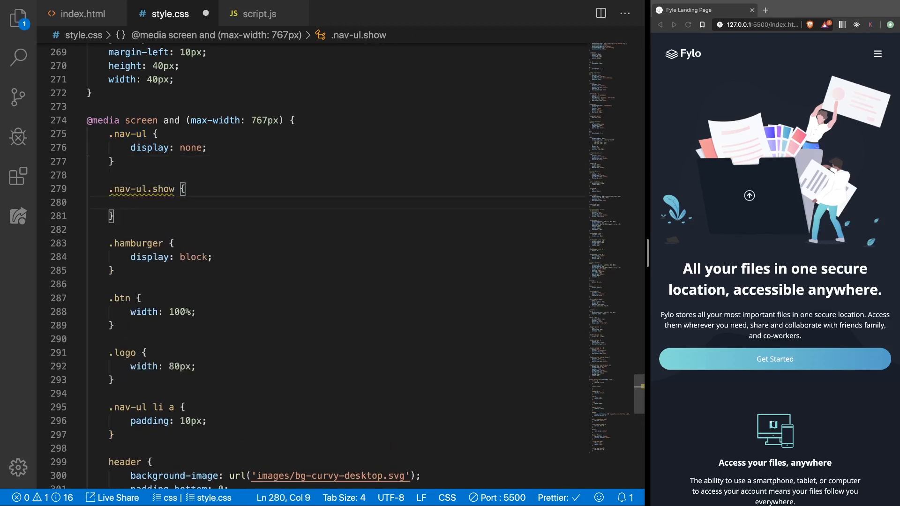
pyautogui.write('display: flex;')
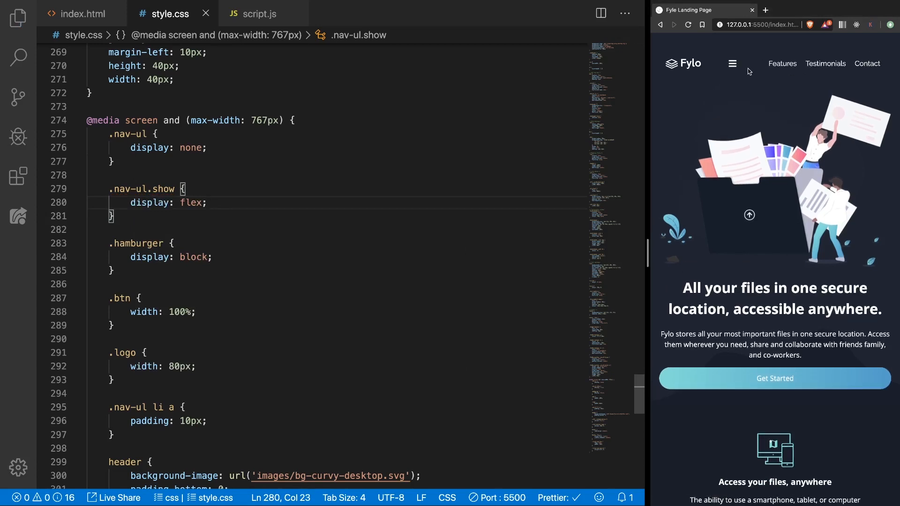
pyautogui.moveTo(721, 84)
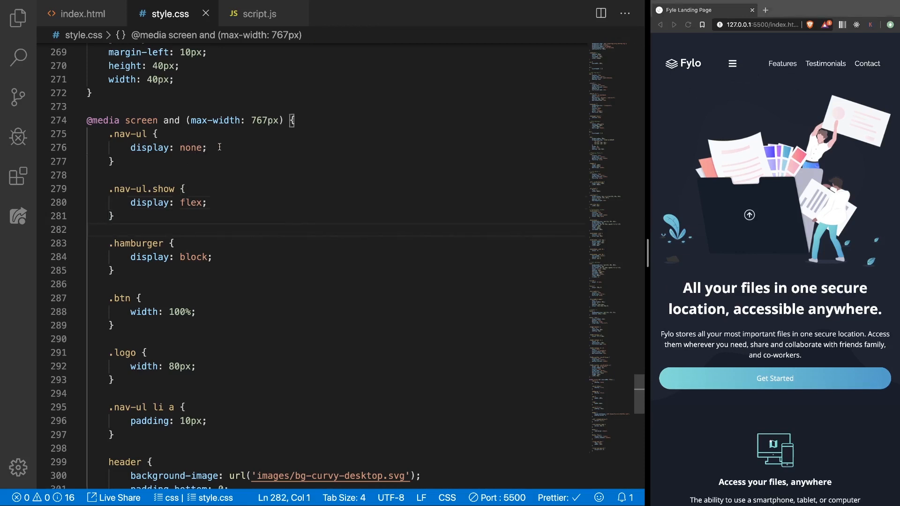
# Give the mobile .nav-ul rule width: 100% and scroll back to the Nav Styling section
pyautogui.press('enter')
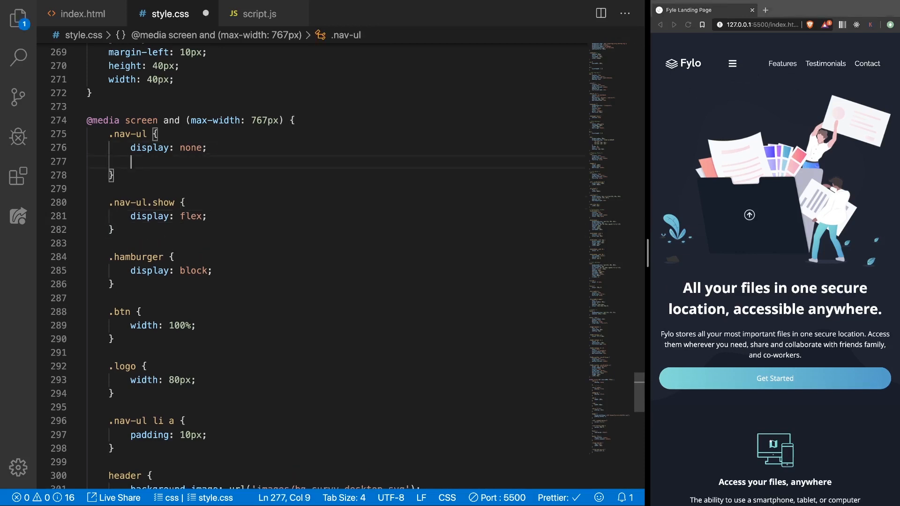
pyautogui.write('width: 100%;')
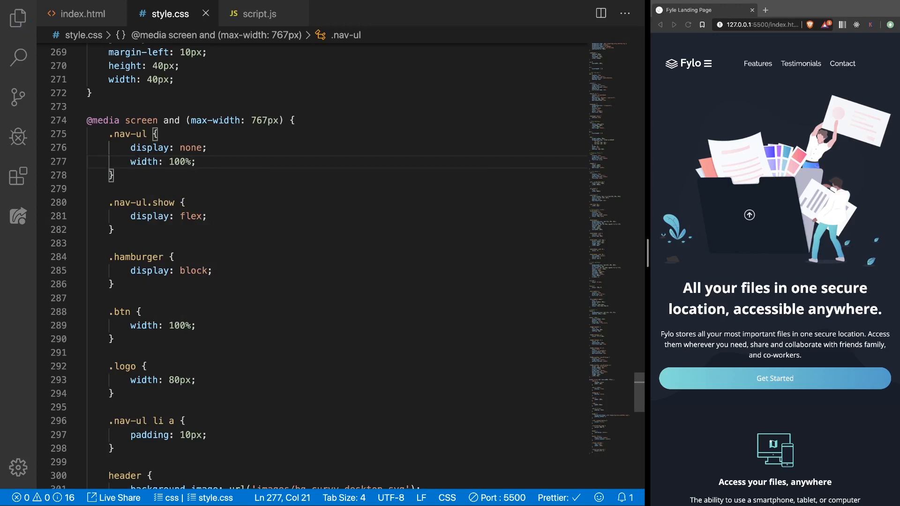
pyautogui.moveTo(778, 103)
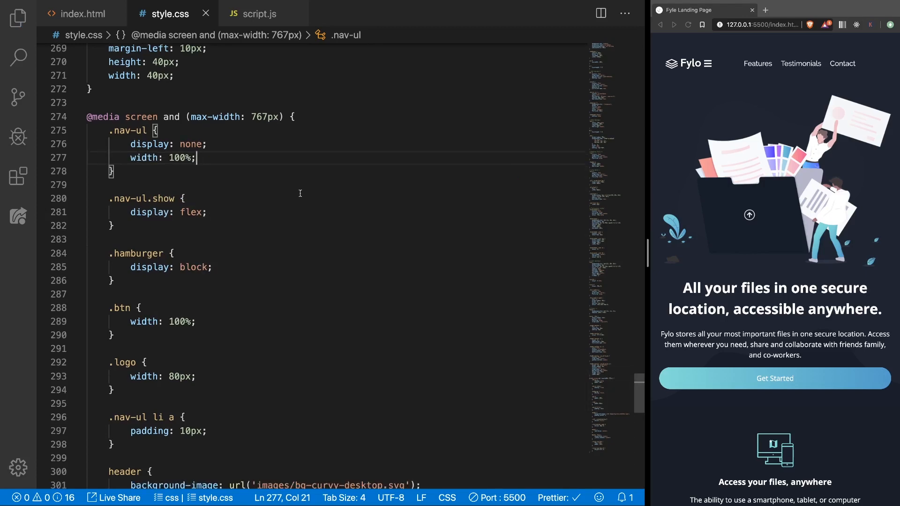
pyautogui.scroll(3)
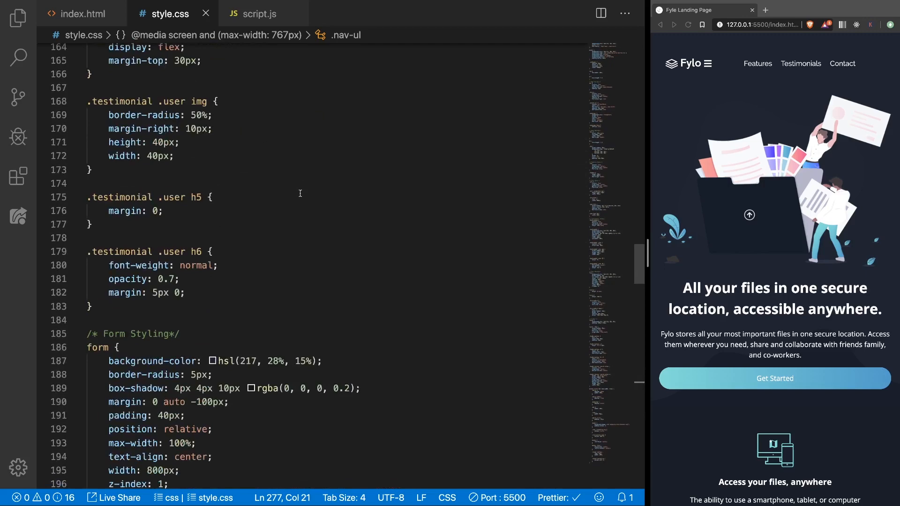
pyautogui.scroll(3)
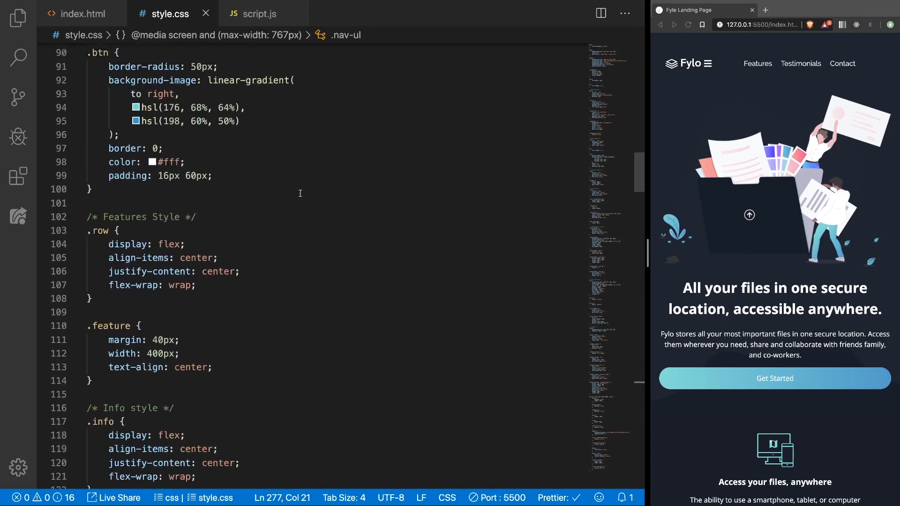
pyautogui.scroll(3)
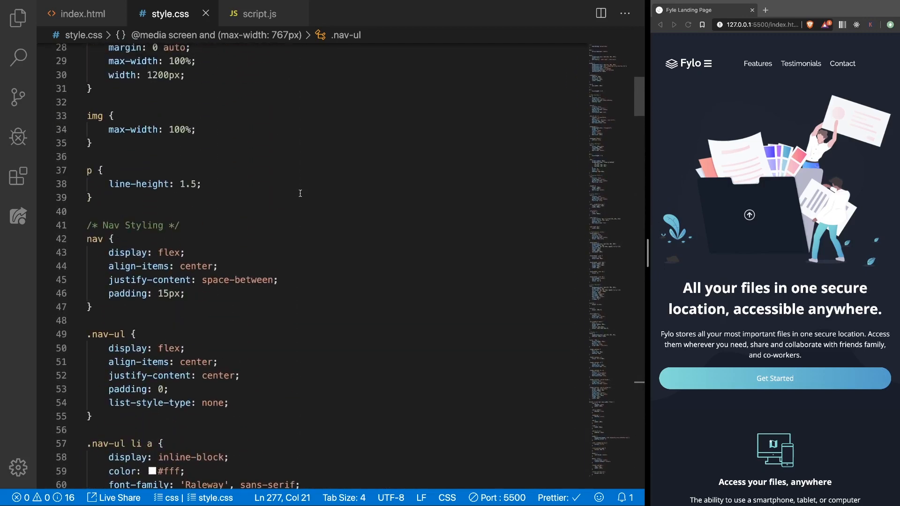
# Add flex-wrap: wrap to the main nav rule so the links drop below the logo and hamburger
pyautogui.click(236, 266)
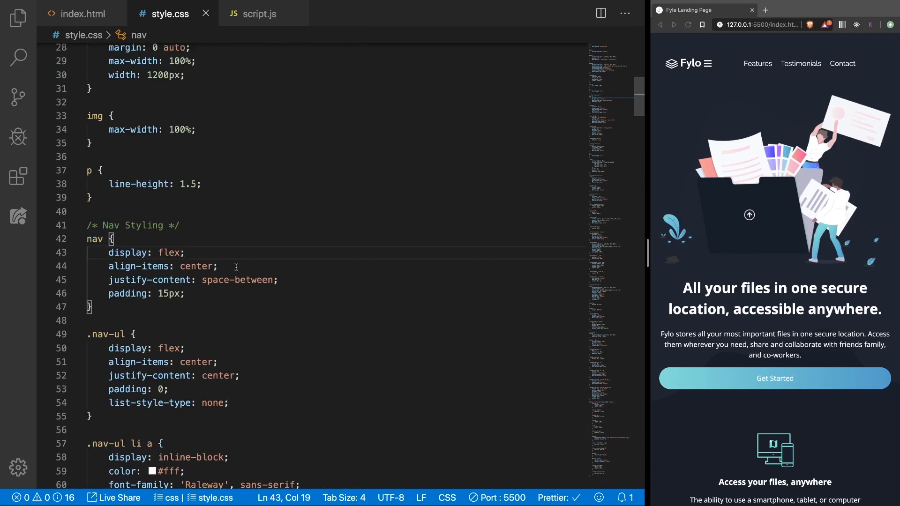
pyautogui.write('f')
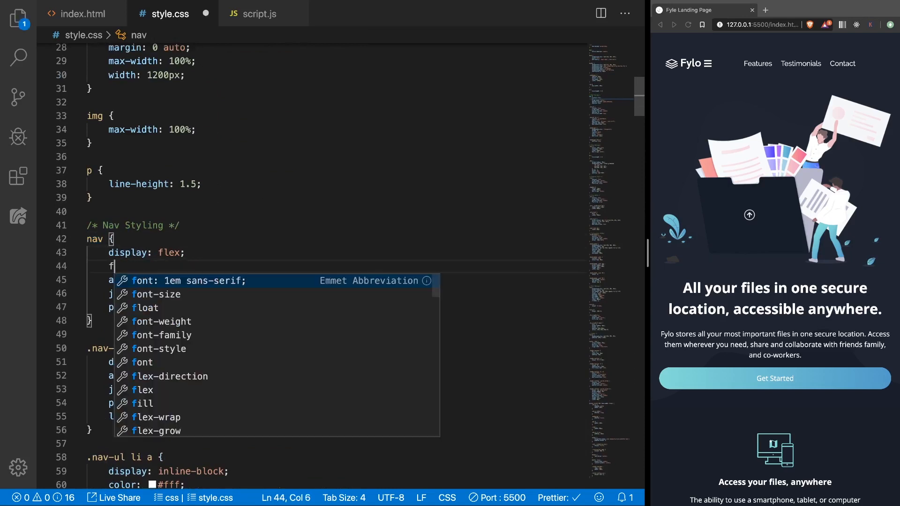
pyautogui.write('lex-wrap: wrap;')
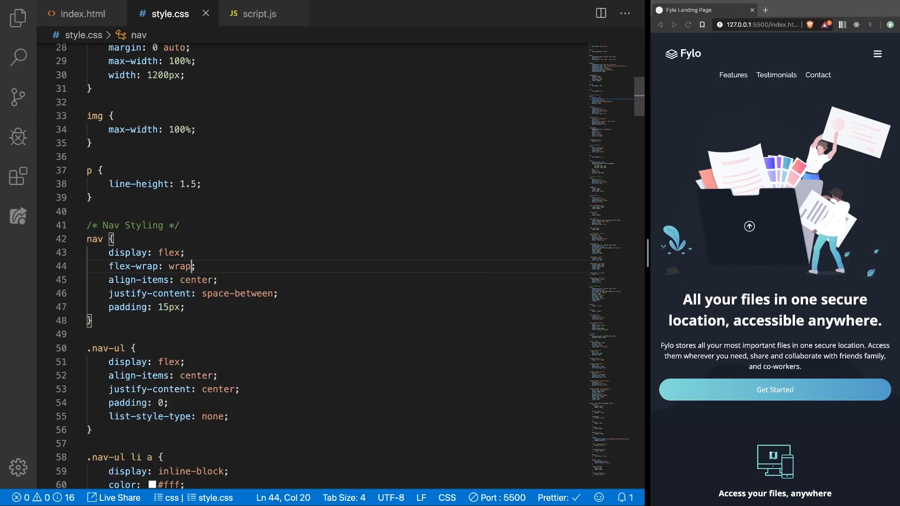
pyautogui.moveTo(742, 82)
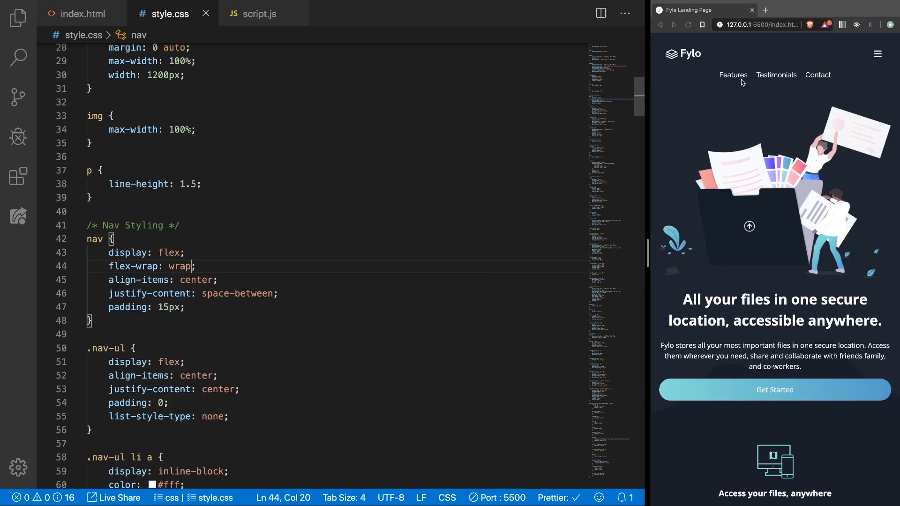
pyautogui.moveTo(775, 75)
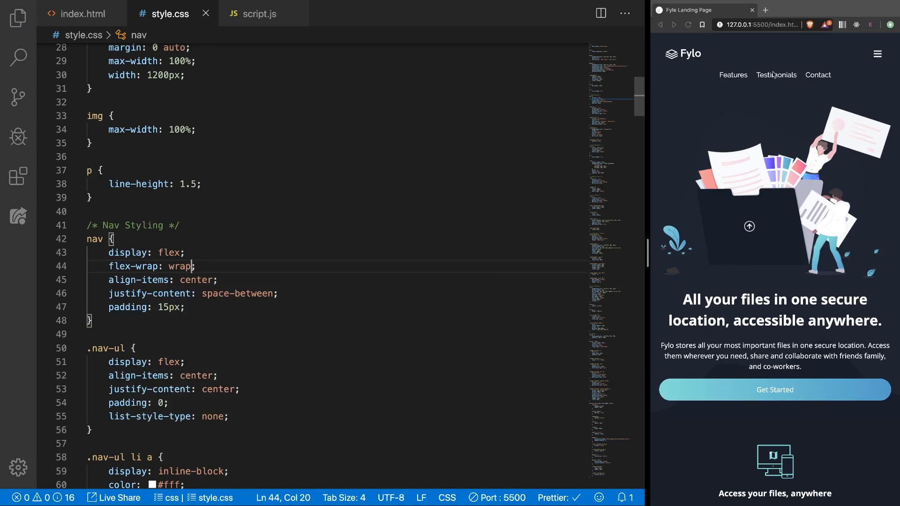
pyautogui.moveTo(499, 226)
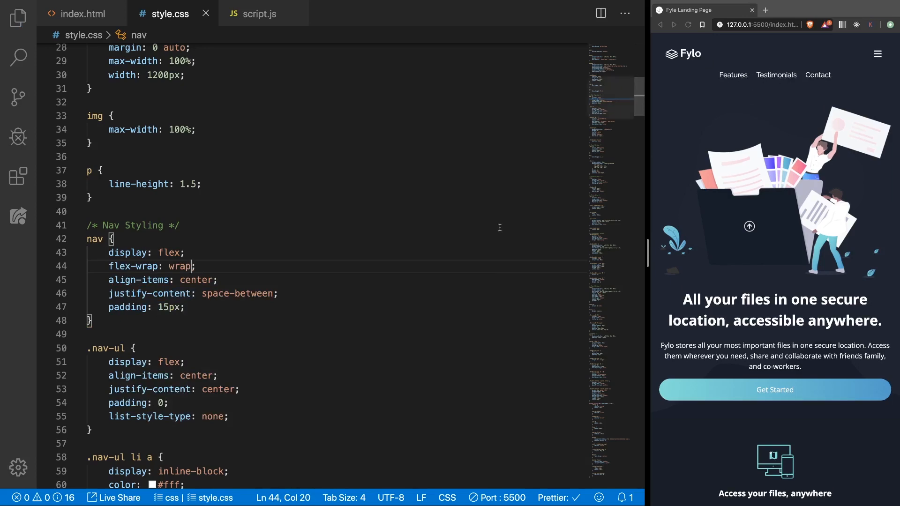
# Add flex-direction: column to the mobile .nav-ul rule, then test the hamburger toggle in the preview
pyautogui.scroll(-3)
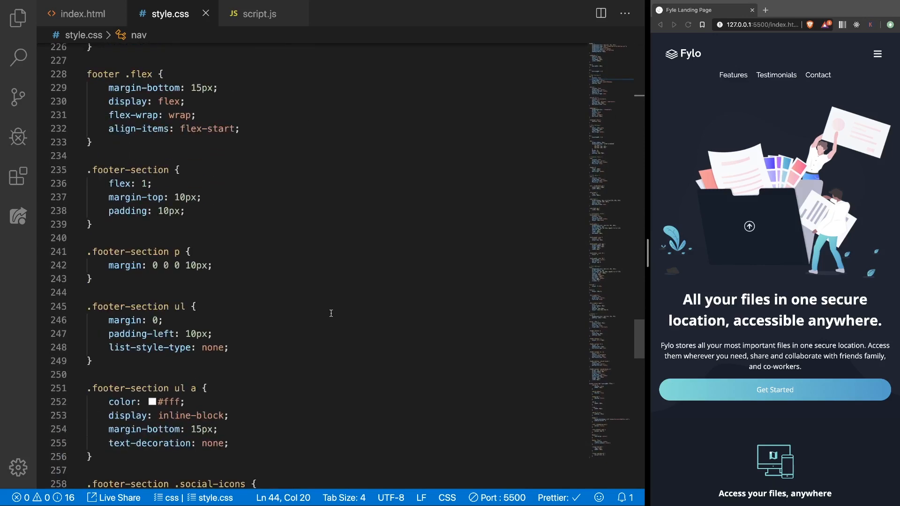
pyautogui.scroll(-3)
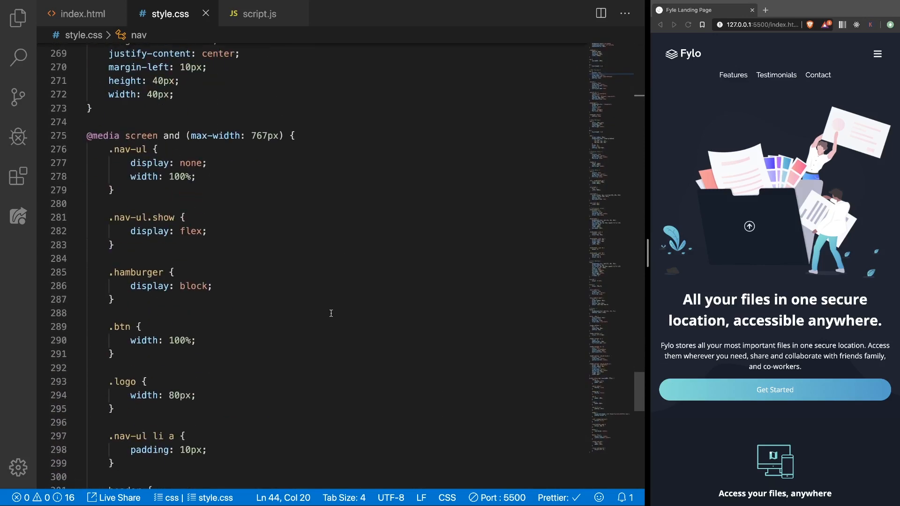
pyautogui.click(206, 163)
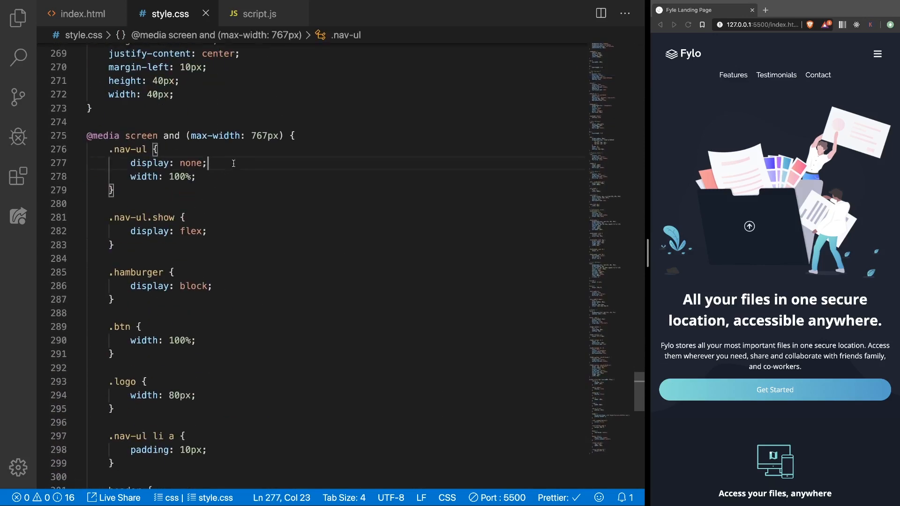
pyautogui.write('flex-direction: column;')
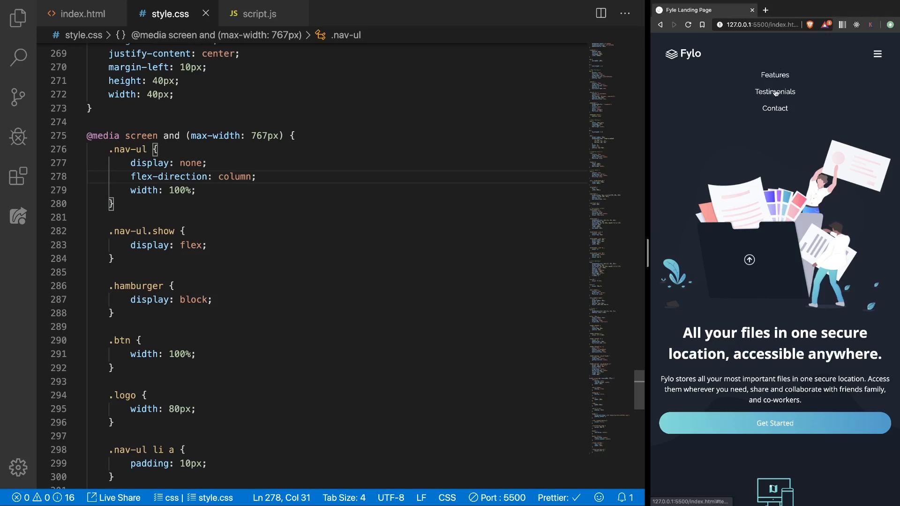
pyautogui.moveTo(774, 88)
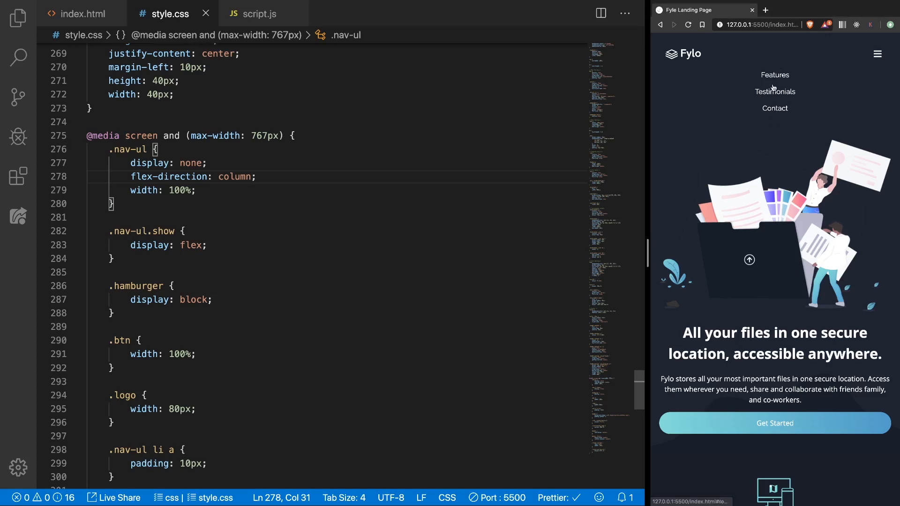
pyautogui.click(877, 53)
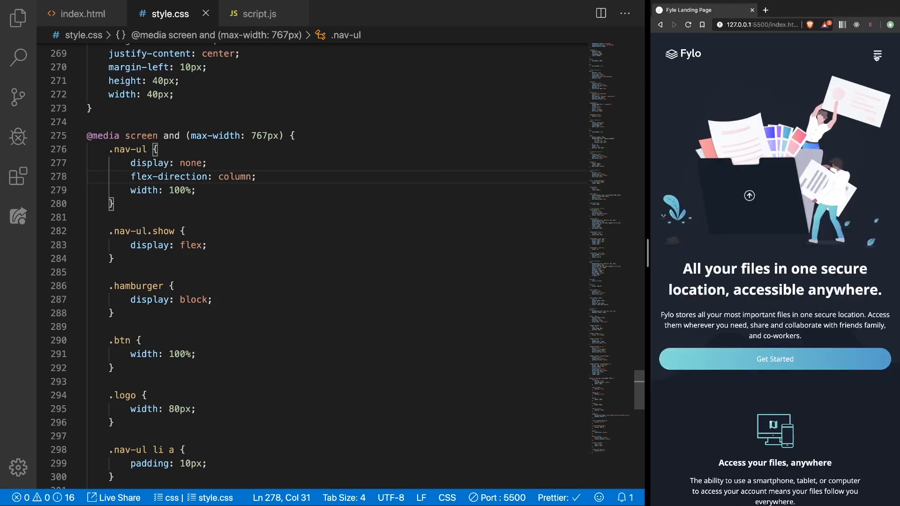
pyautogui.moveTo(647, 155)
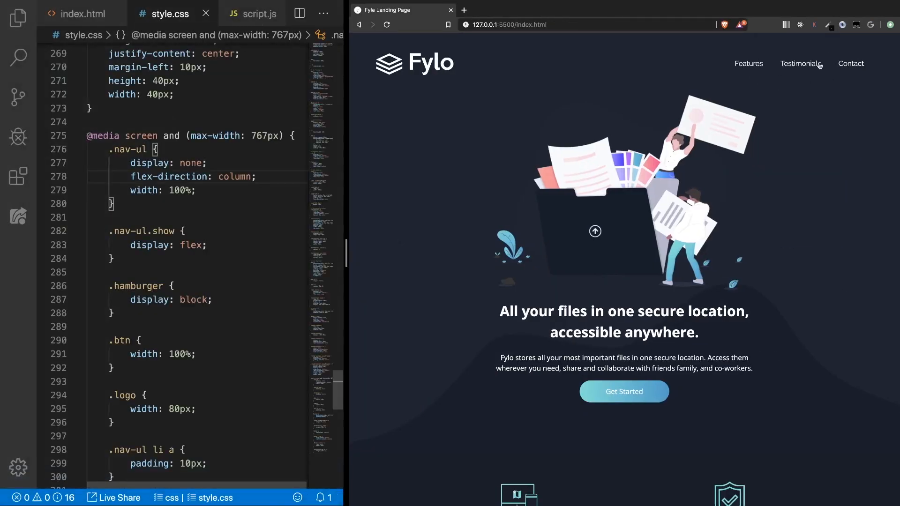
pyautogui.moveTo(663, 126)
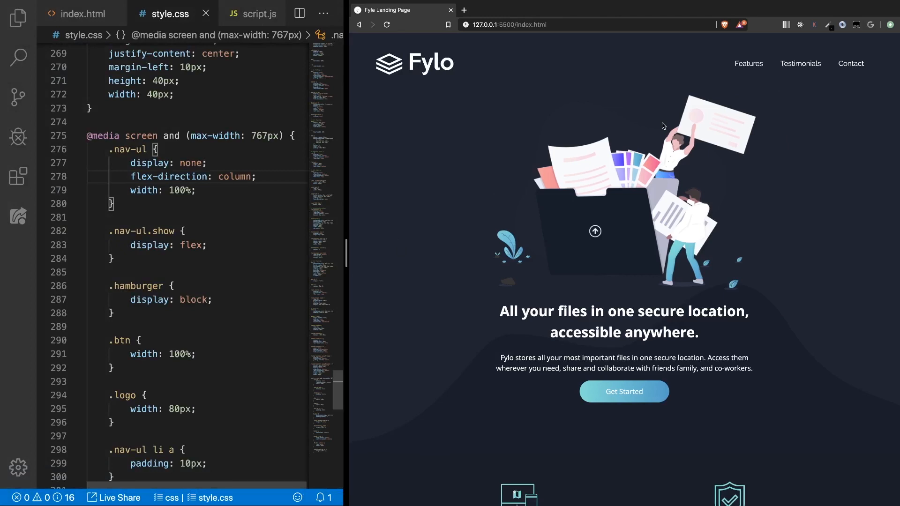